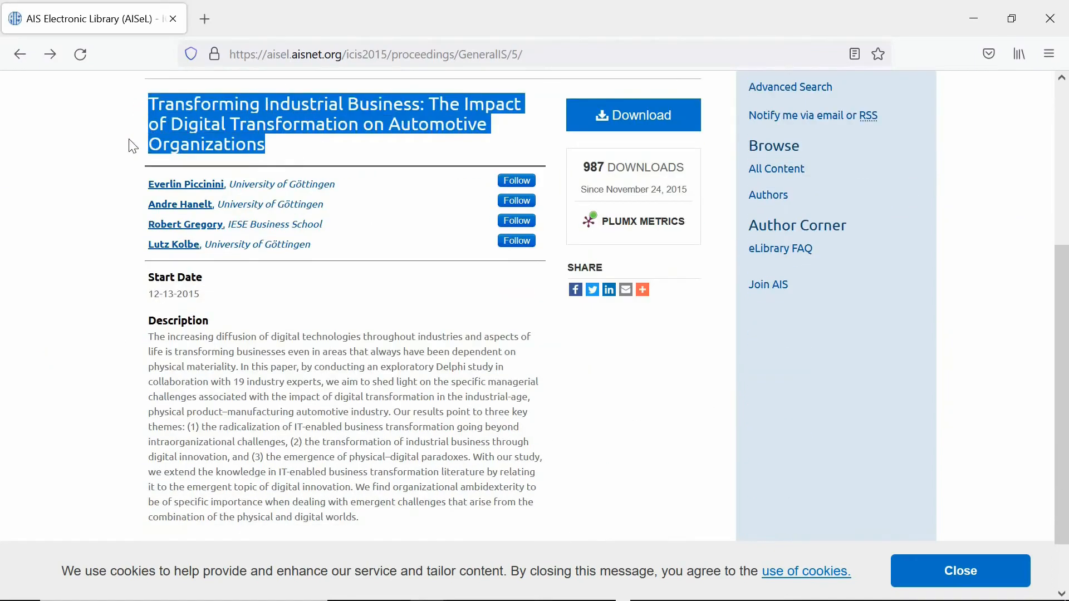
mouse_move(90, 223)
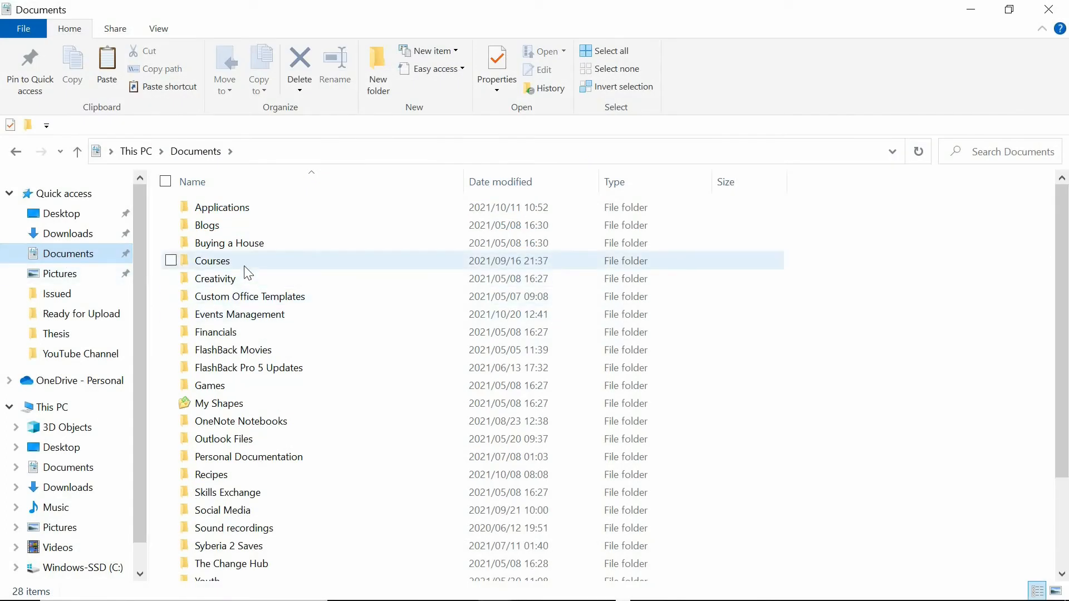
Browse Courses to Academic Articles and Guides, then search the Start menu for Mendeley to open the paper.
double_click(212, 261)
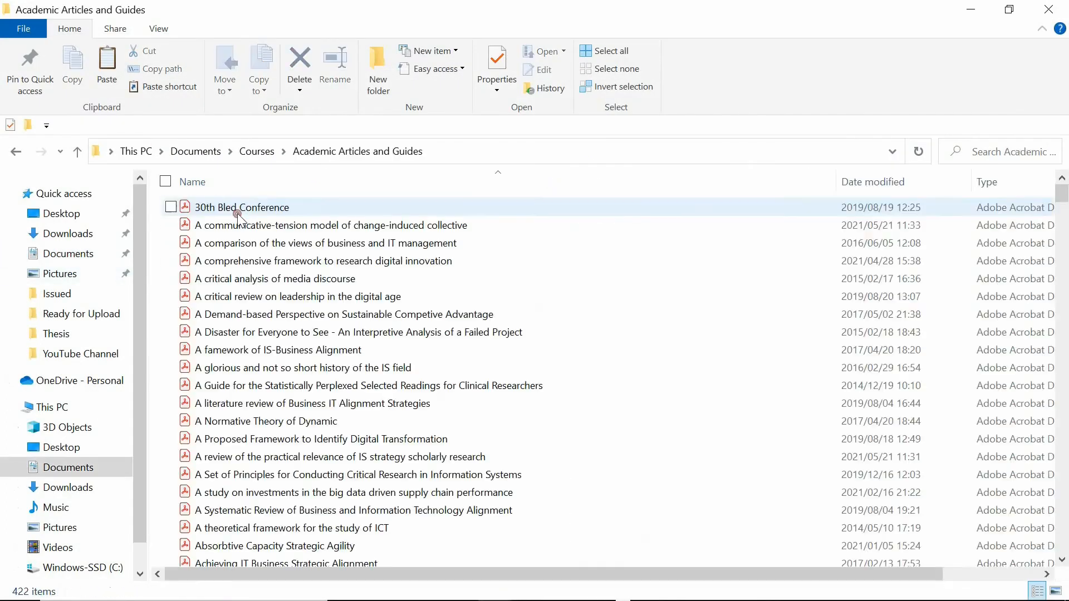
scroll(down, 3)
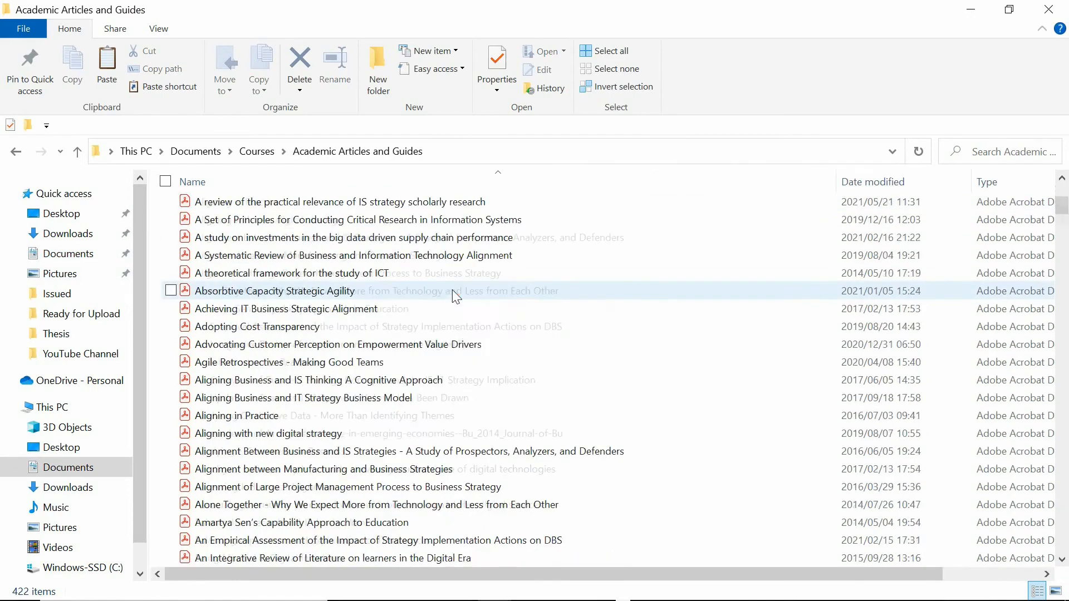
scroll(down, 3)
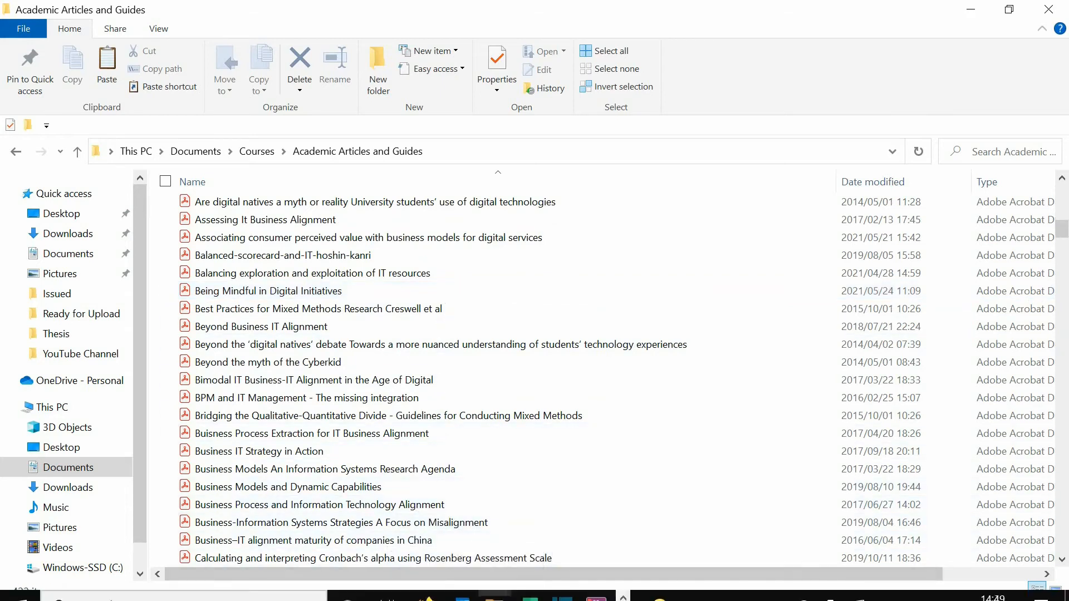
text(mendel)
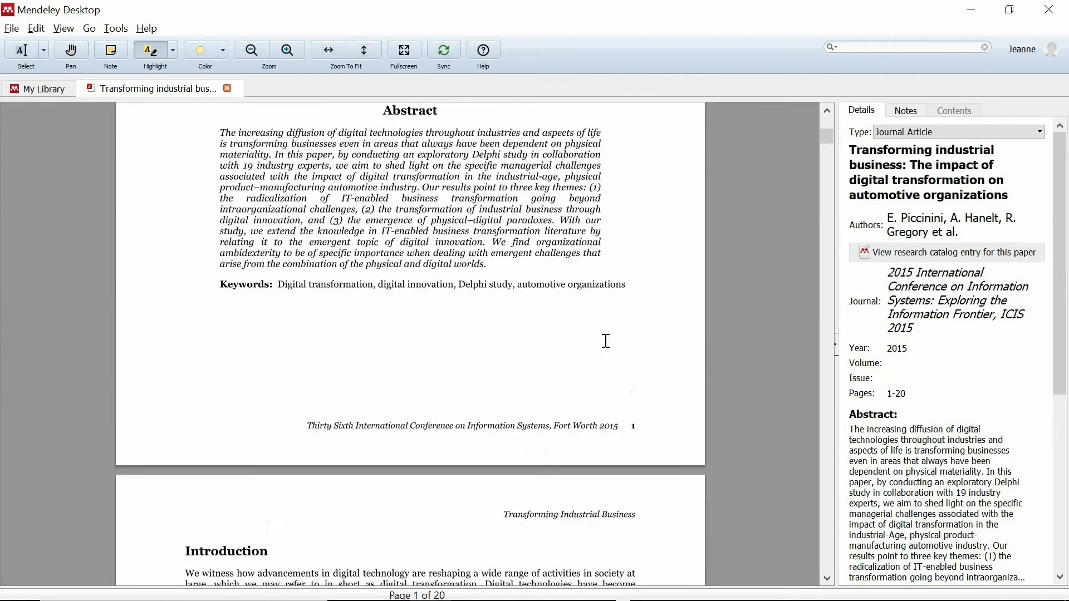
Highlight the introduction's key phrases: research on digital transformation, Prior research, addressing the gap, paper structure.
scroll(down, 3)
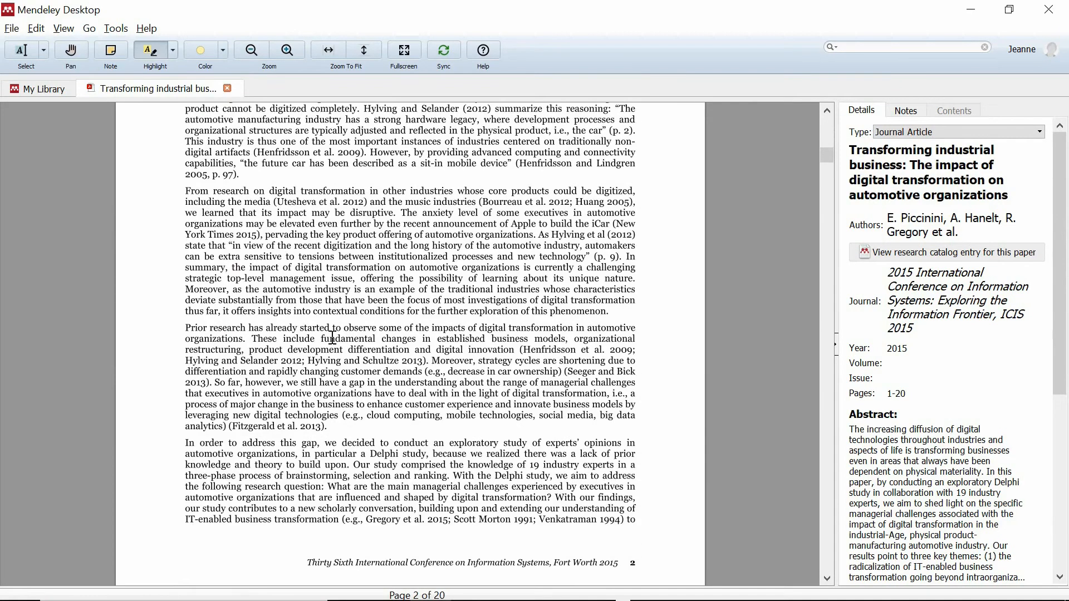
drag(185, 191, 366, 190)
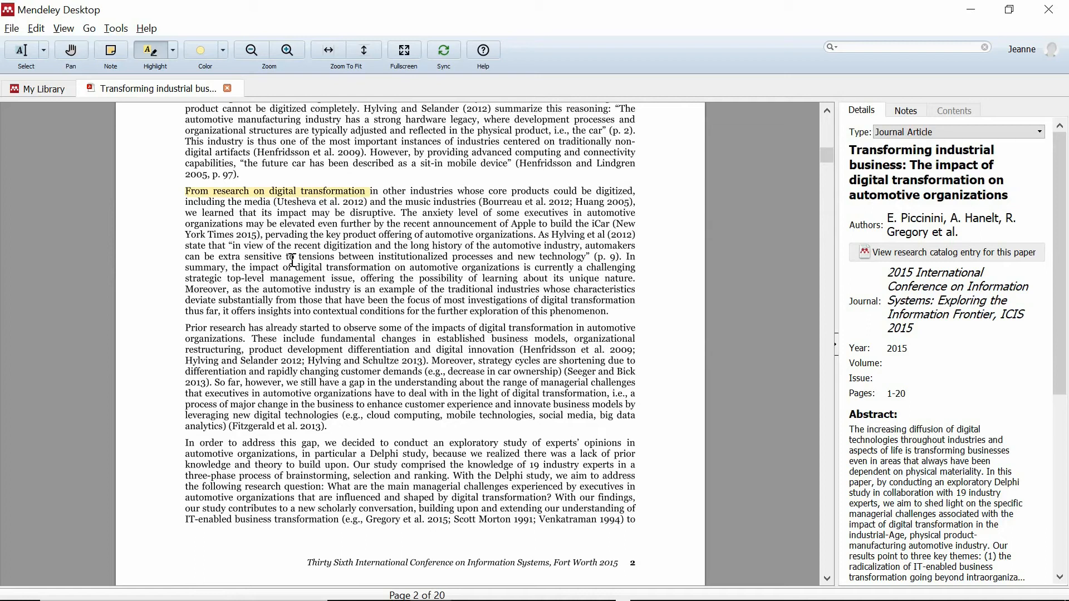
drag(185, 327, 377, 327)
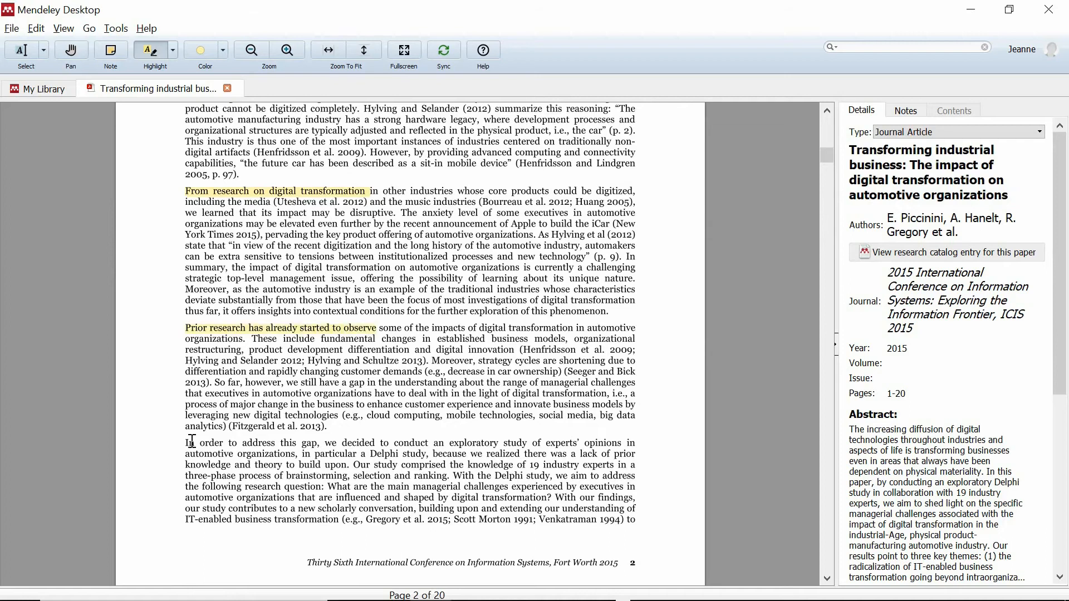
drag(186, 443, 327, 442)
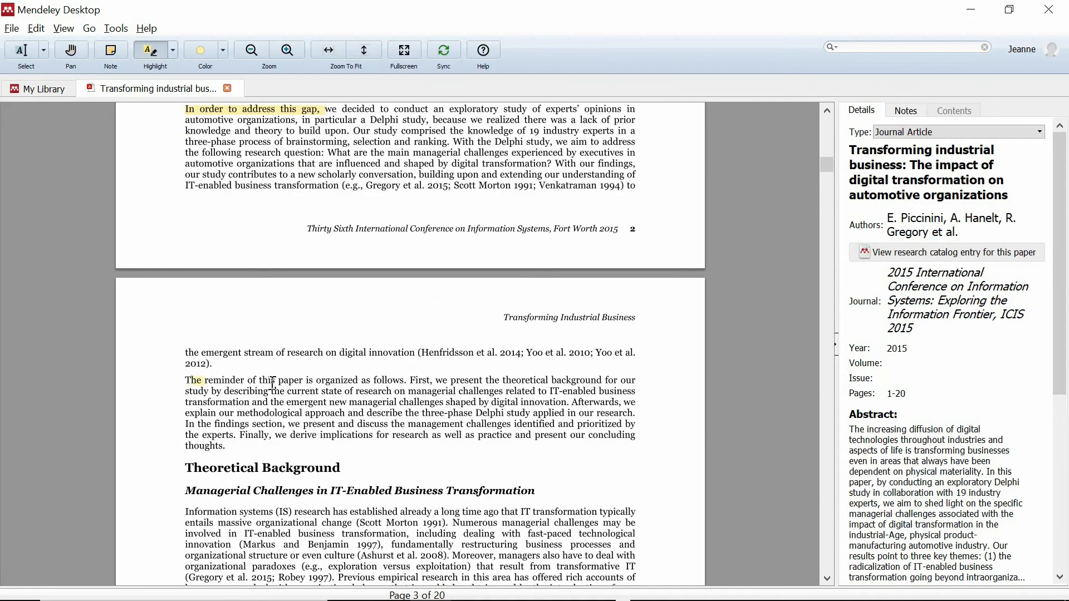
drag(198, 380, 405, 380)
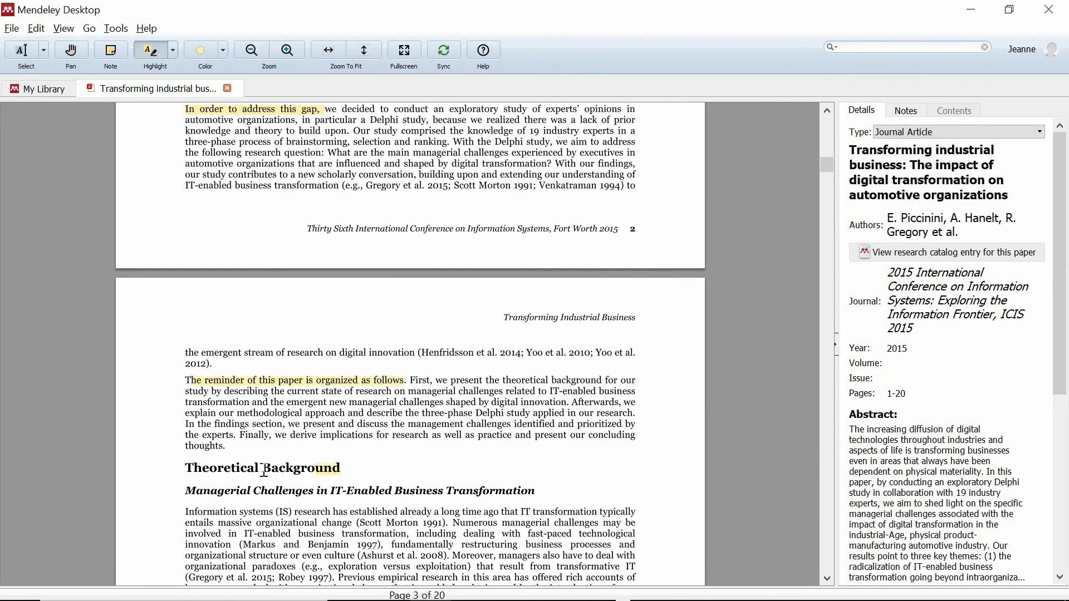
Scroll through Theoretical Background and Managerial Challenges in Digital Innovation down to Methodology.
scroll(down, 3)
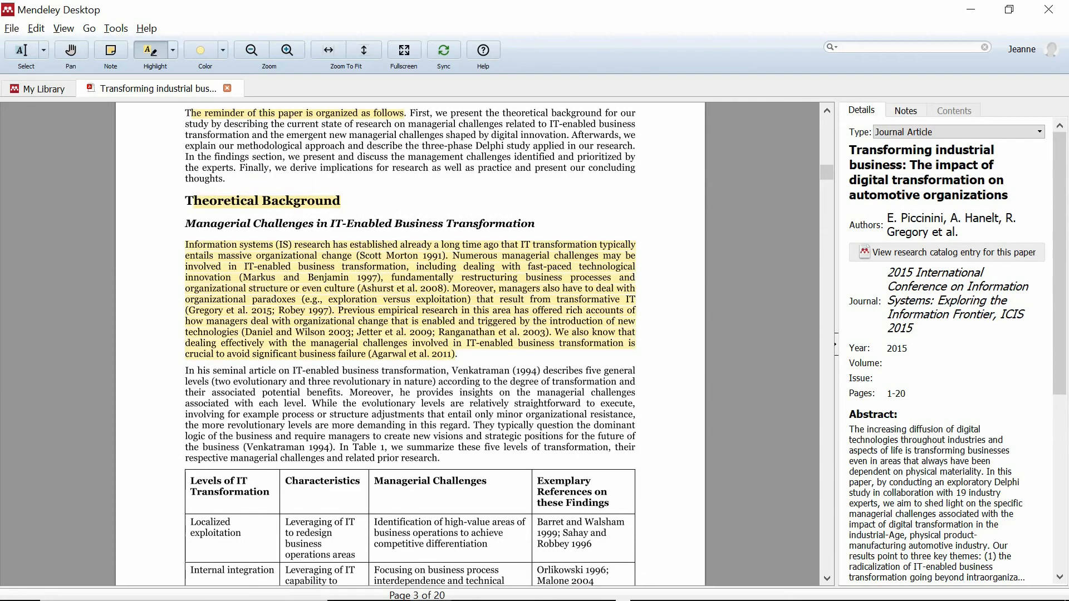
scroll(down, 3)
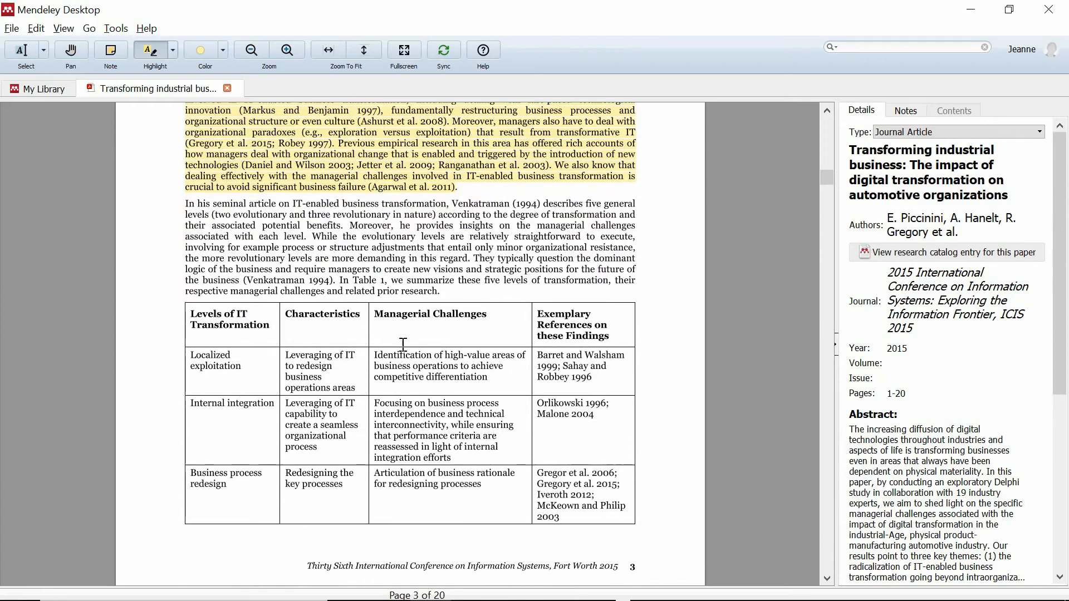
scroll(down, 3)
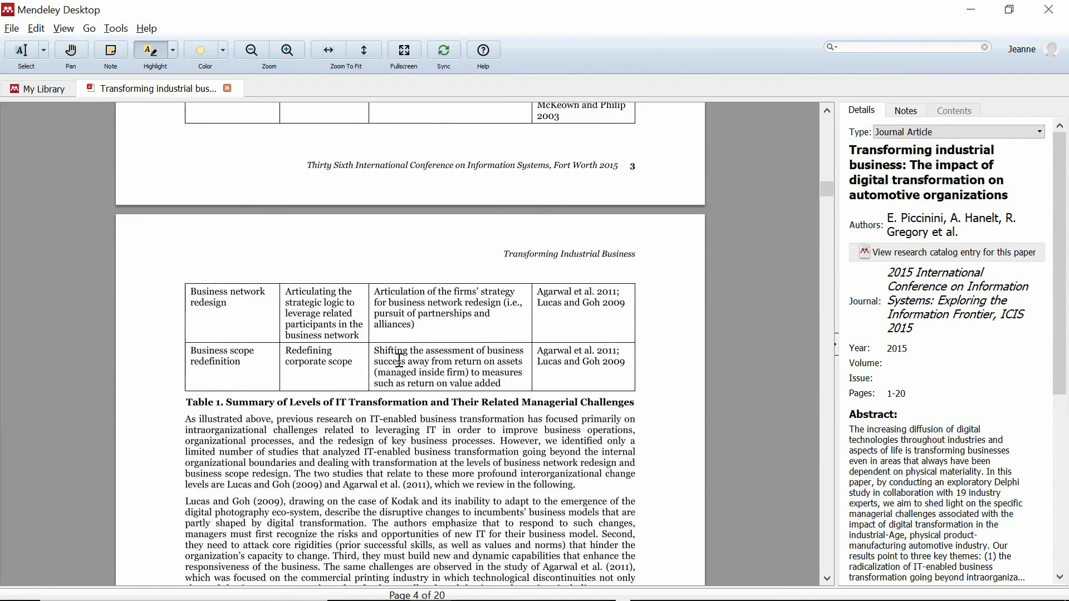
scroll(down, 3)
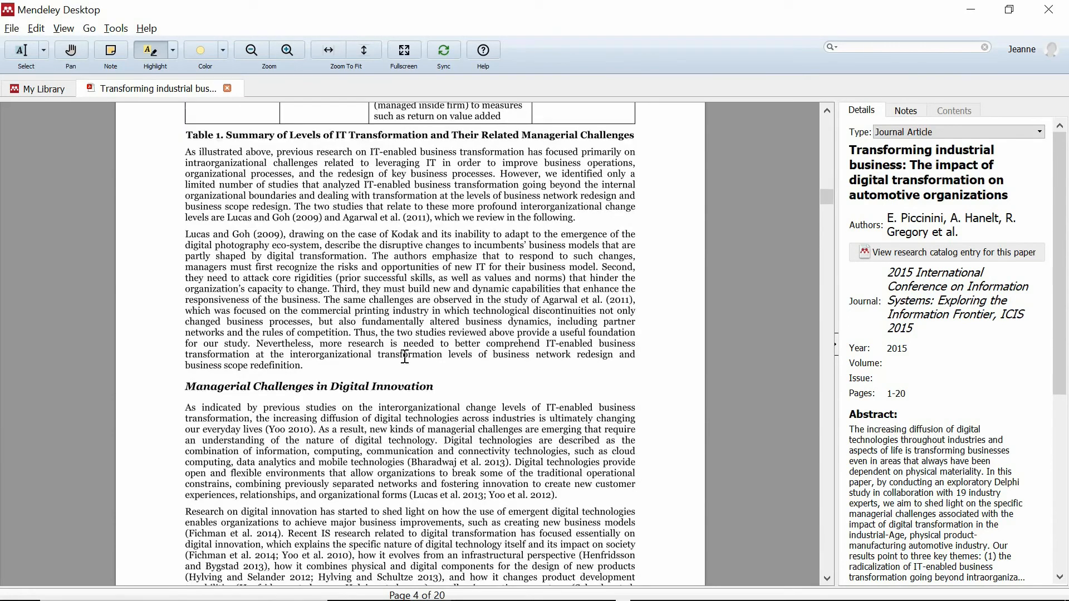
scroll(down, 3)
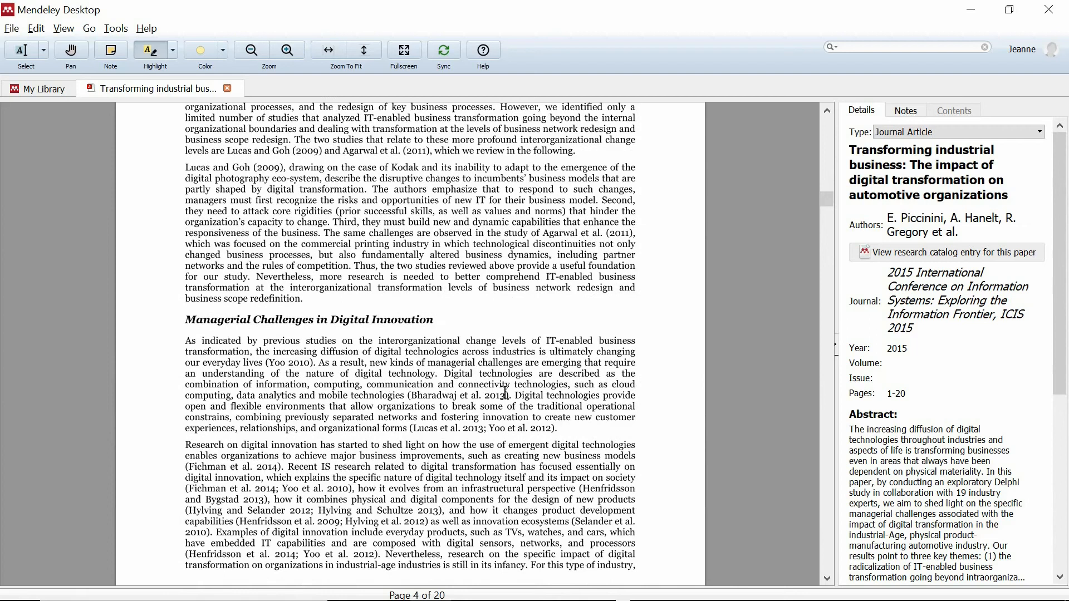
mouse_move(584, 433)
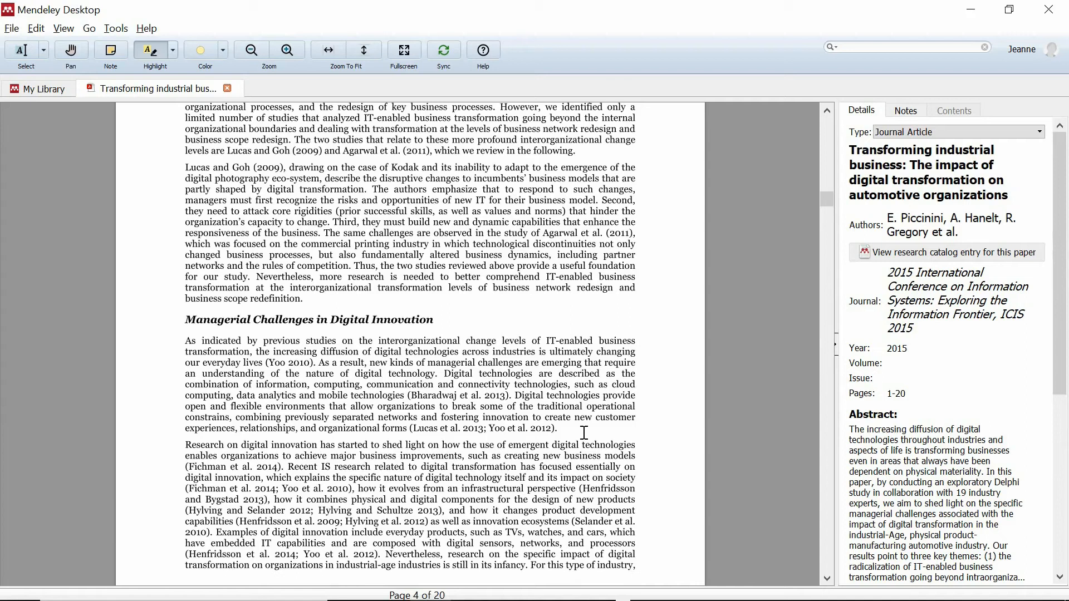
mouse_move(368, 320)
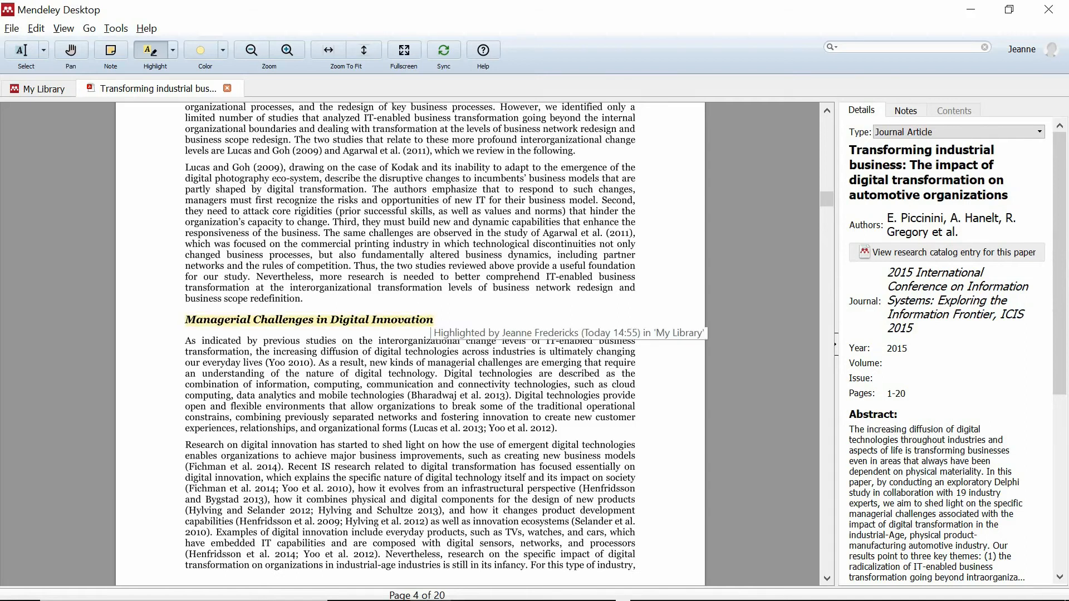
scroll(down, 3)
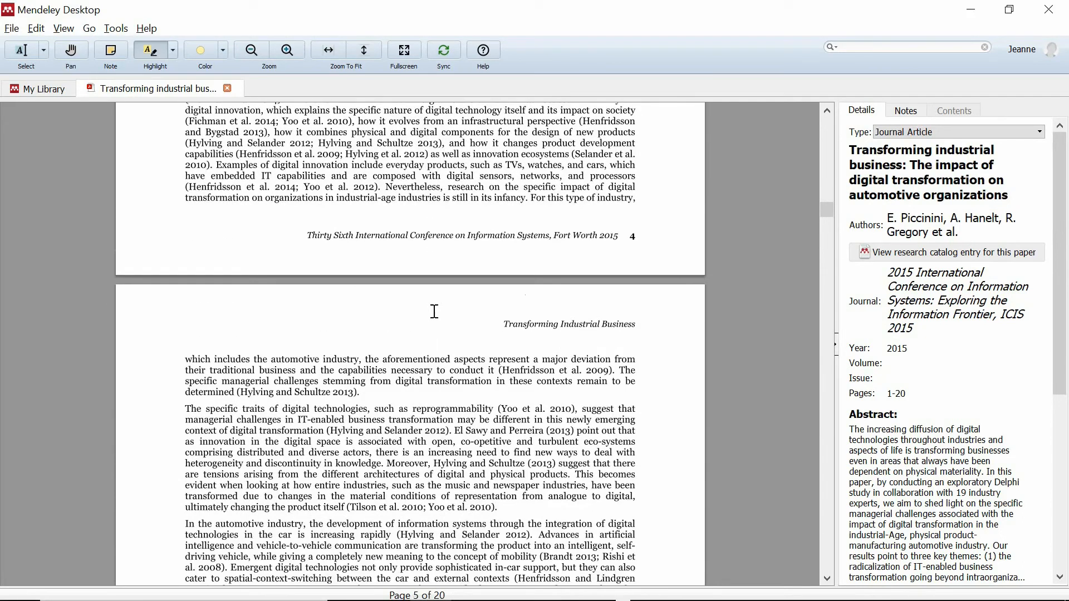
scroll(down, 3)
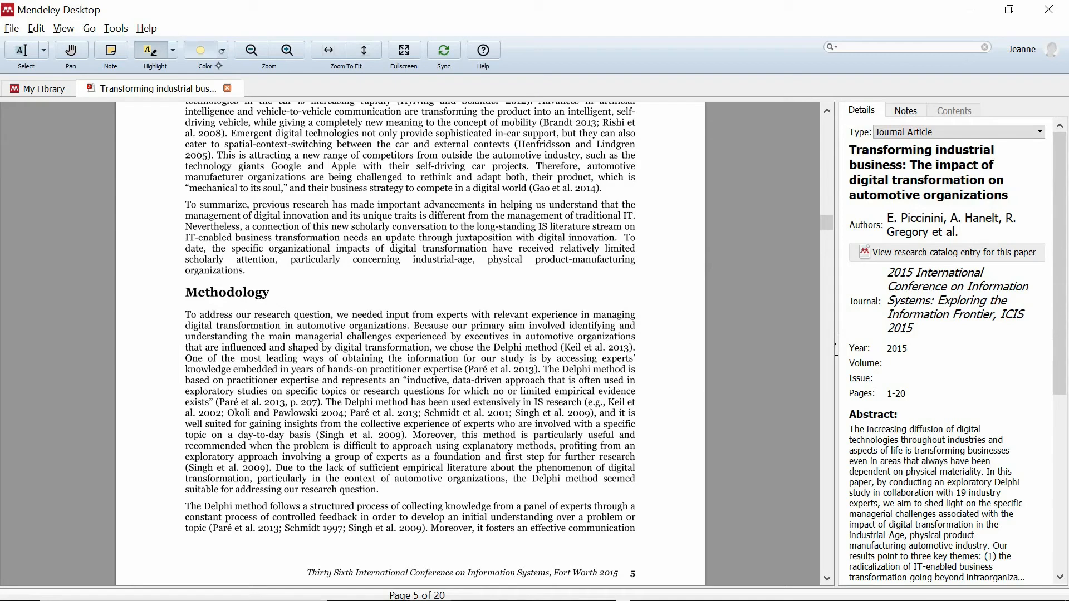
Highlight the Conclusion heading in yellow and return to the My Library document list.
click(200, 49)
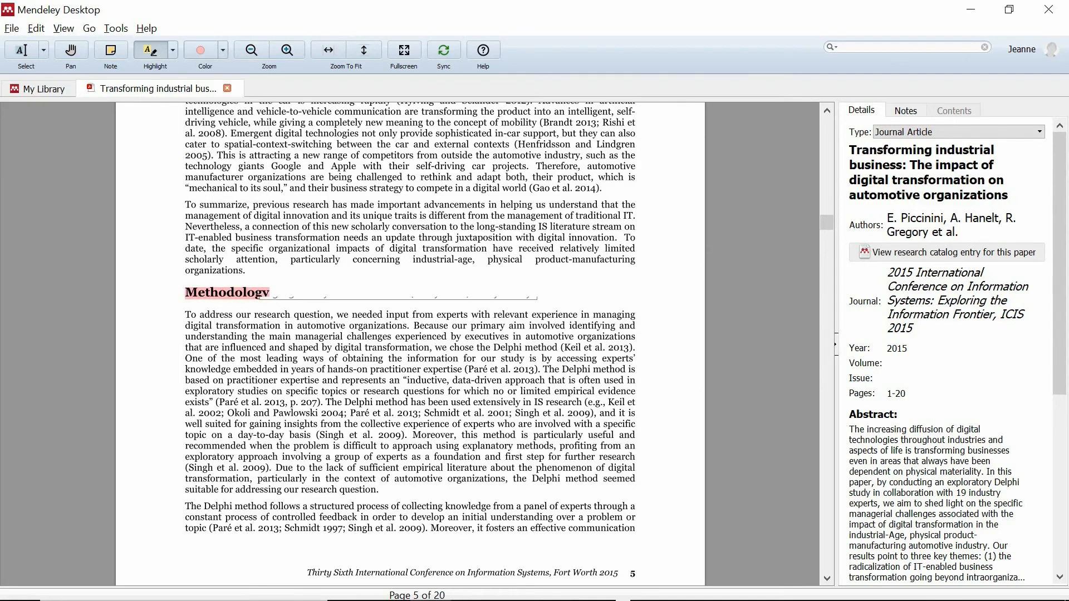
mouse_move(227, 293)
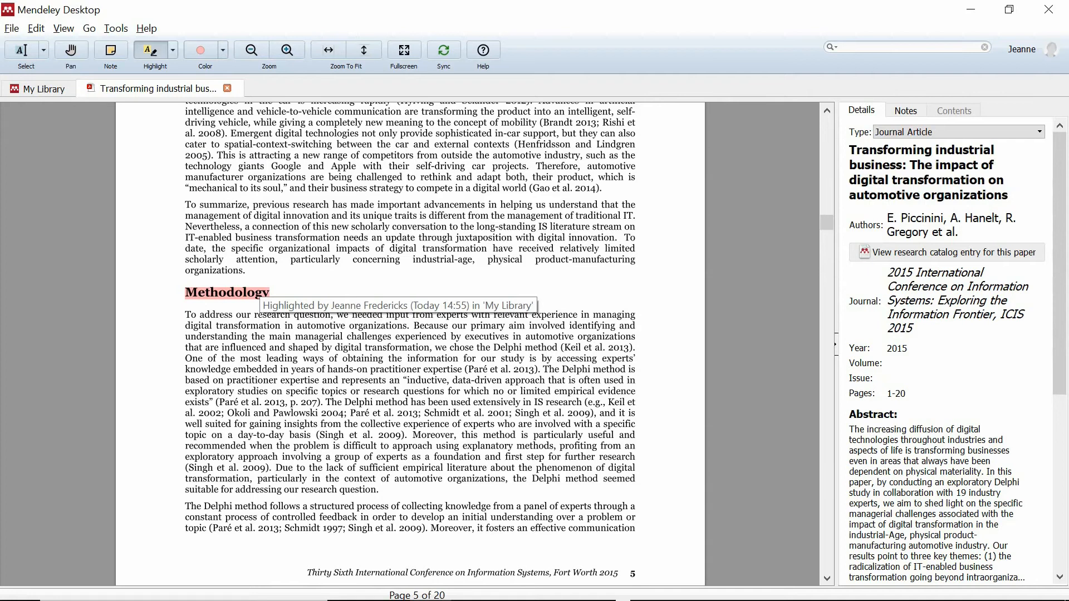
scroll(down, 3)
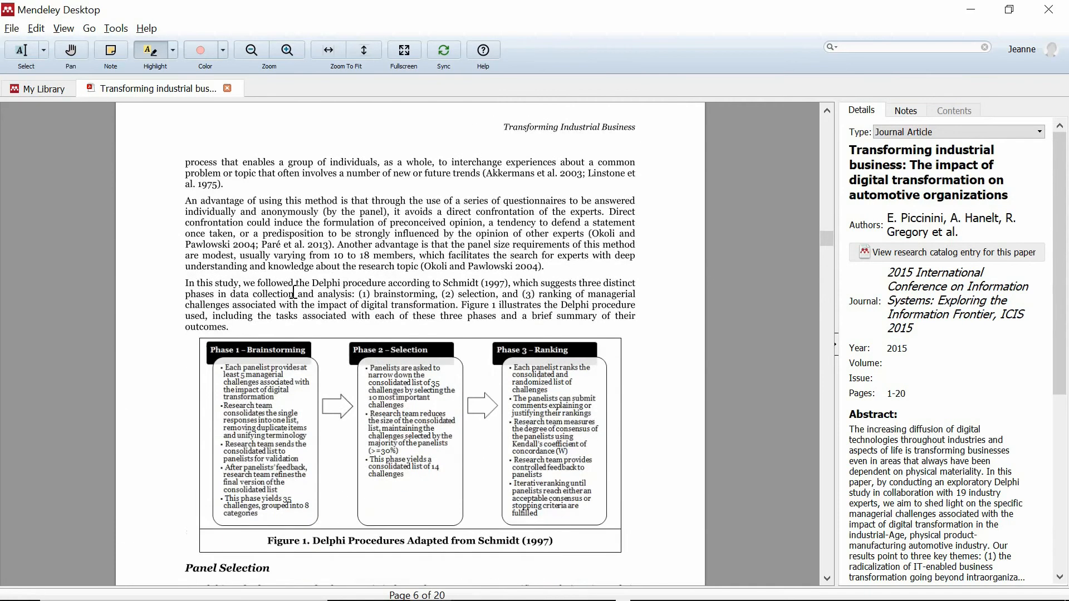
scroll(down, 3)
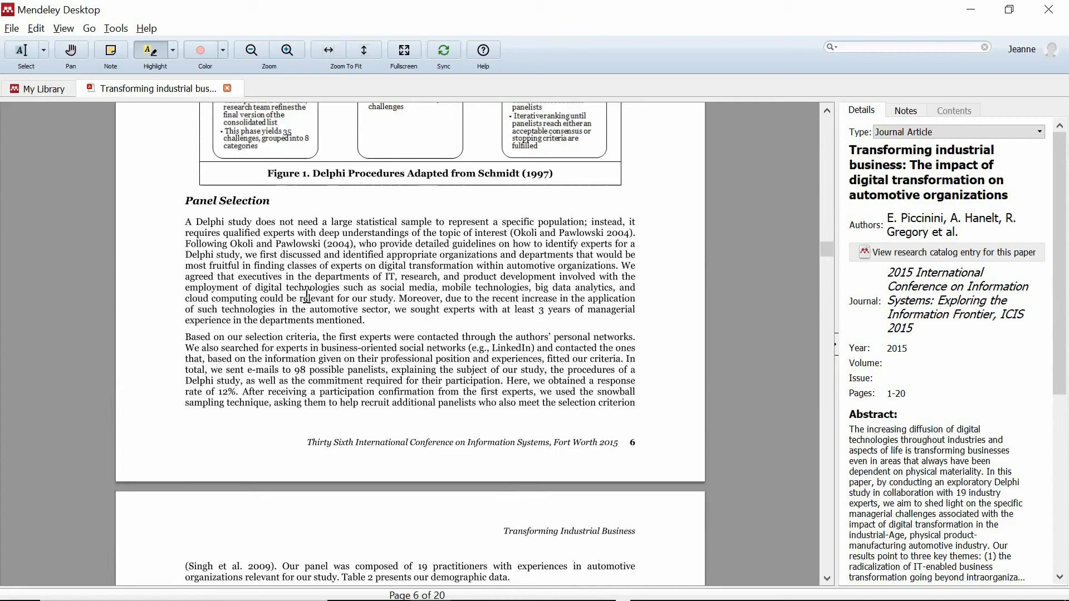
scroll(down, 3)
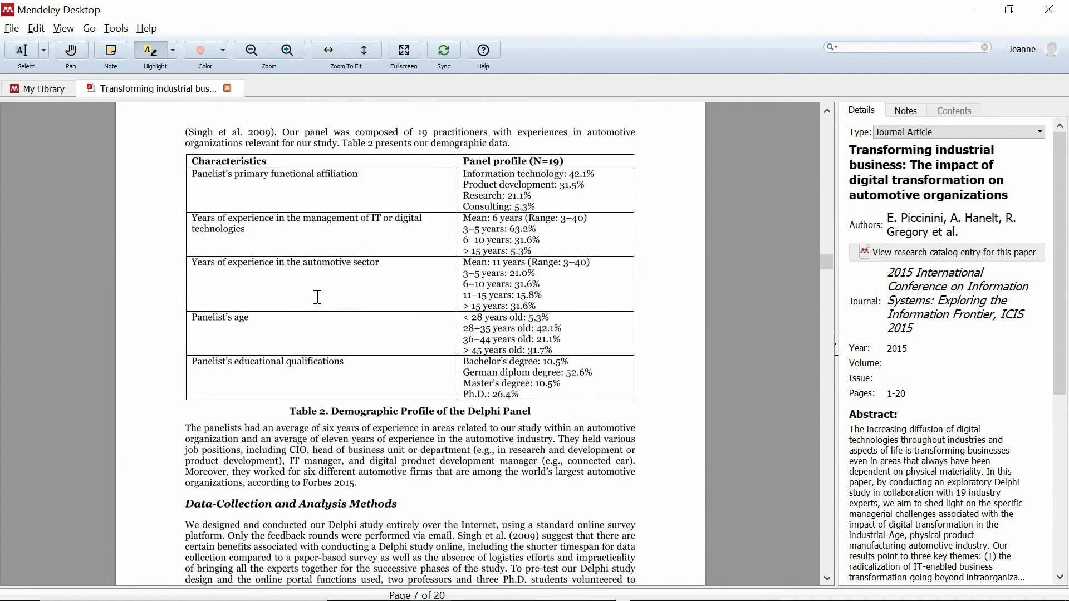
scroll(down, 3)
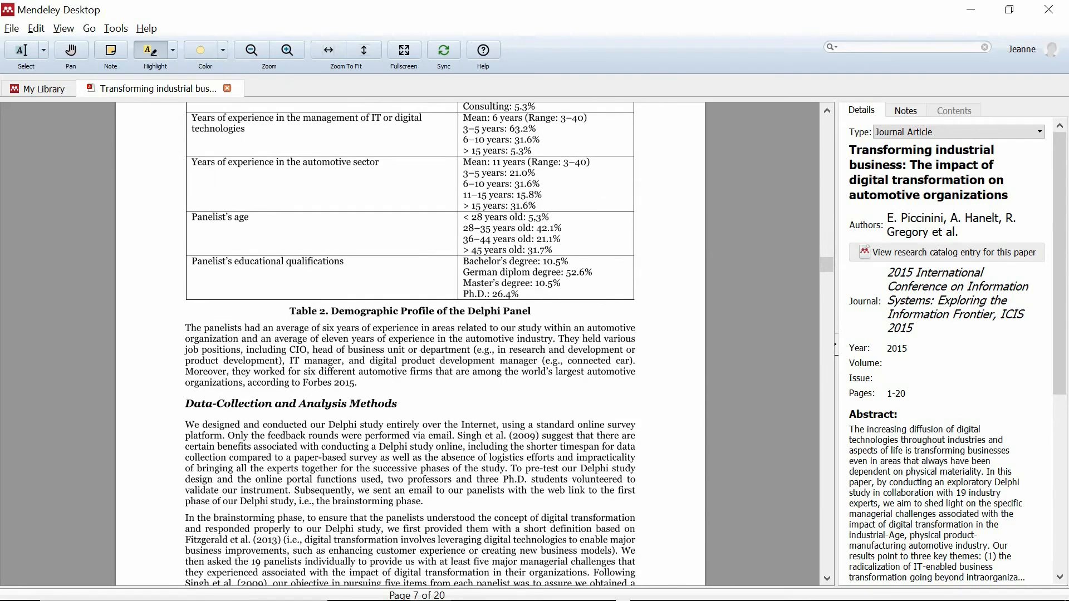
drag(290, 311, 430, 310)
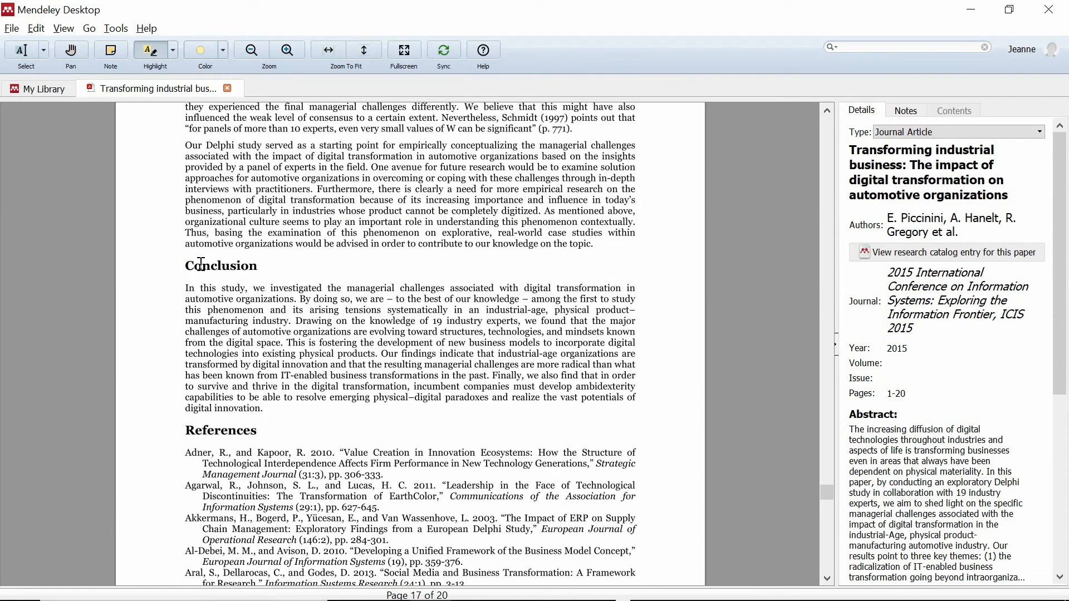
double_click(221, 265)
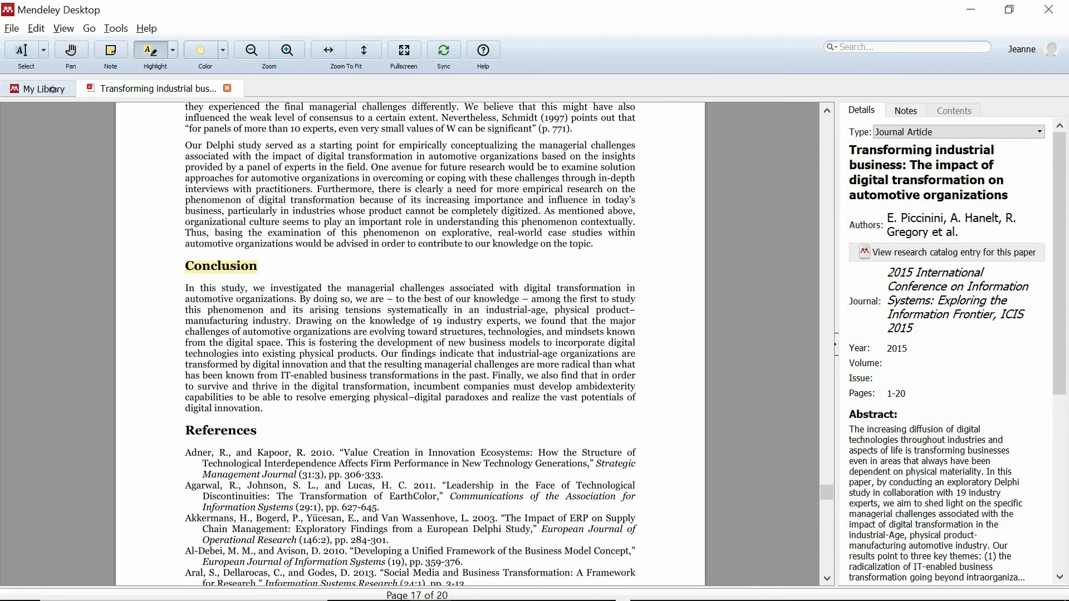
click(37, 89)
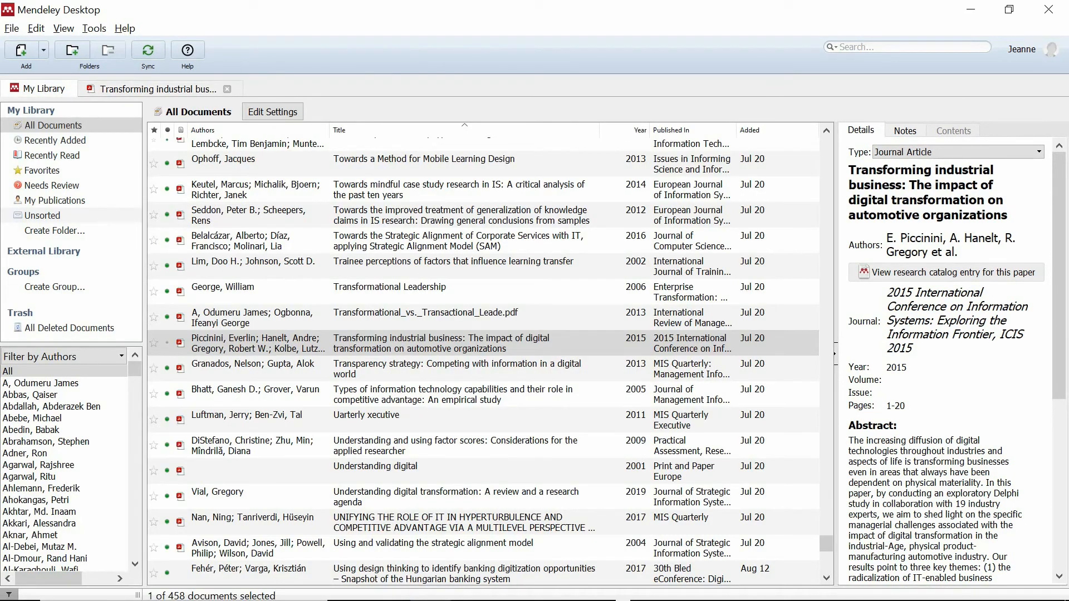
Bring the Transforming industrial business paper back up at its title page.
click(154, 342)
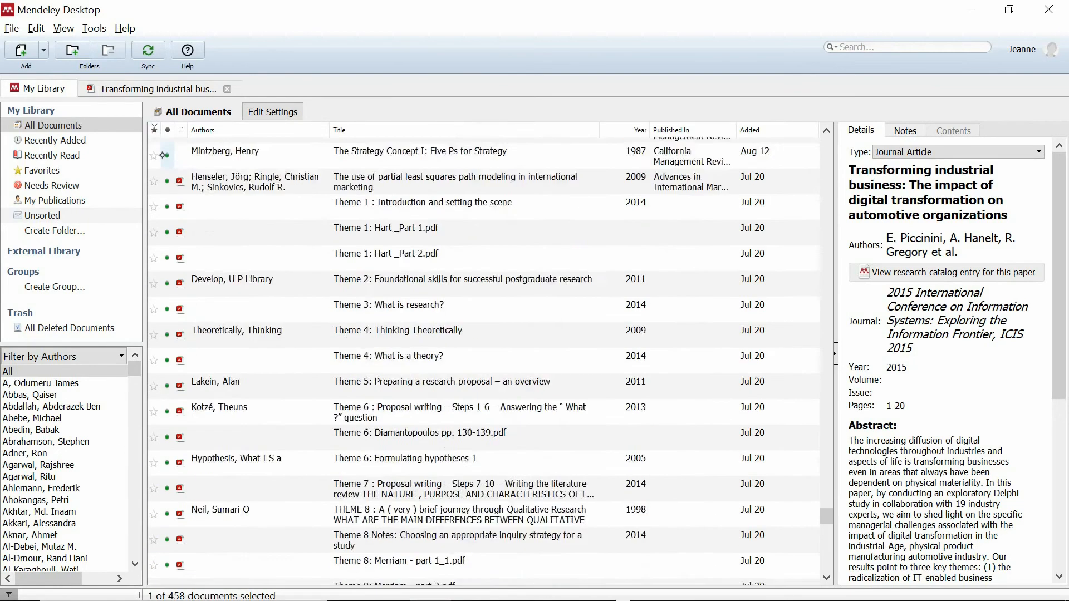
scroll(down, 3)
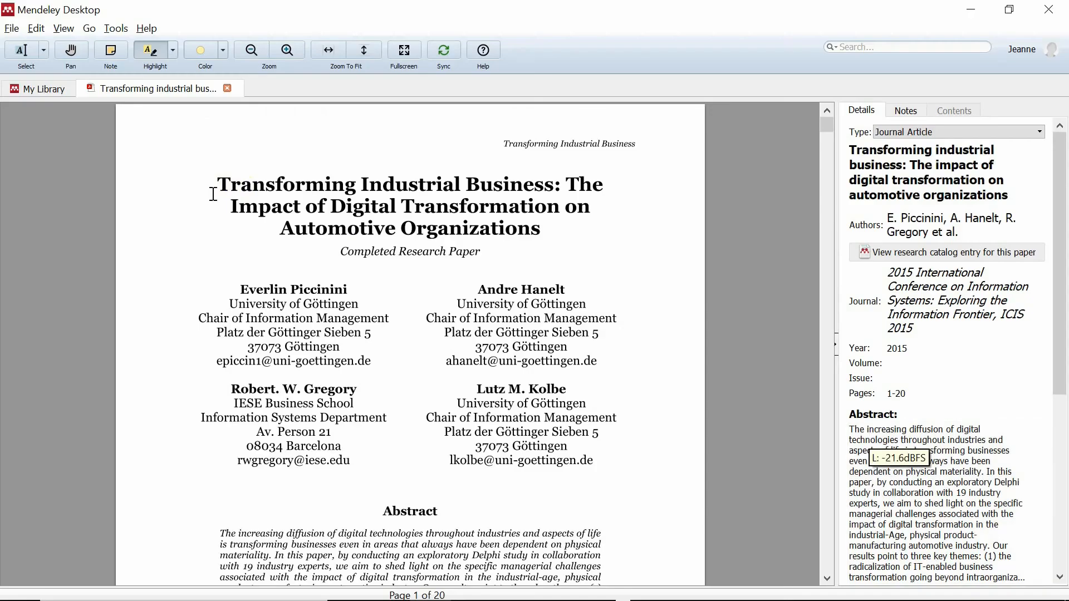
Highlight the Introduction heading and search 'digital business', stepping through its 8 matches back to 7 of 8.
drag(215, 184, 539, 229)
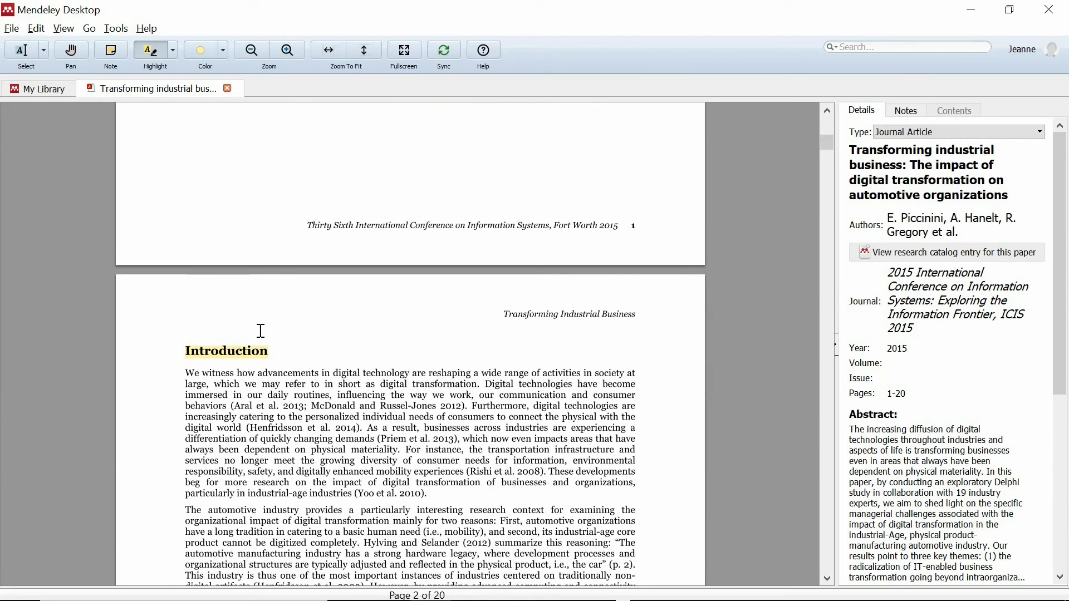
text(digital business)
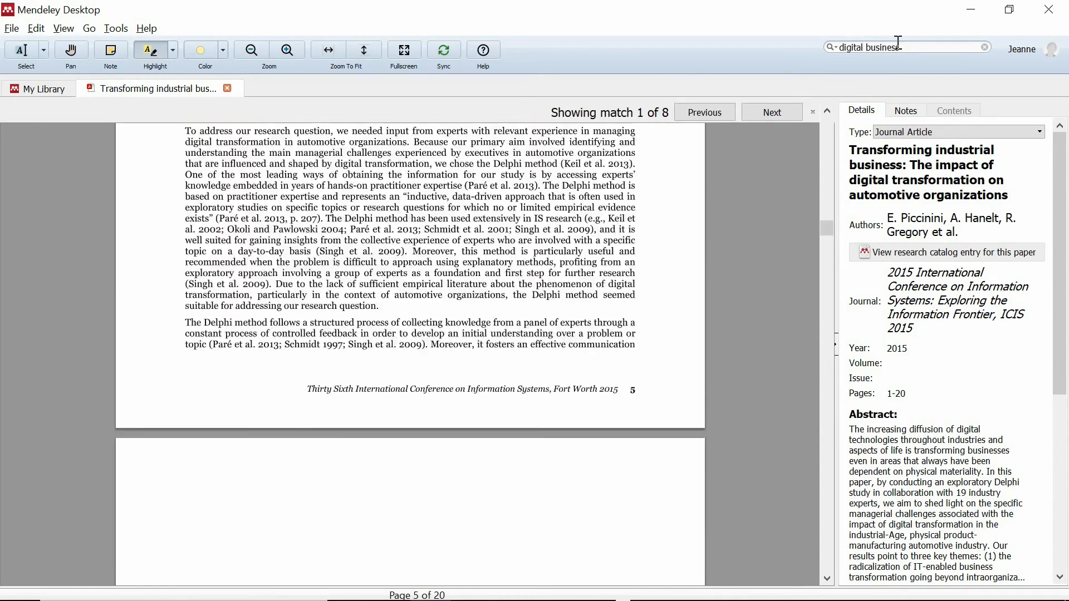
click(770, 111)
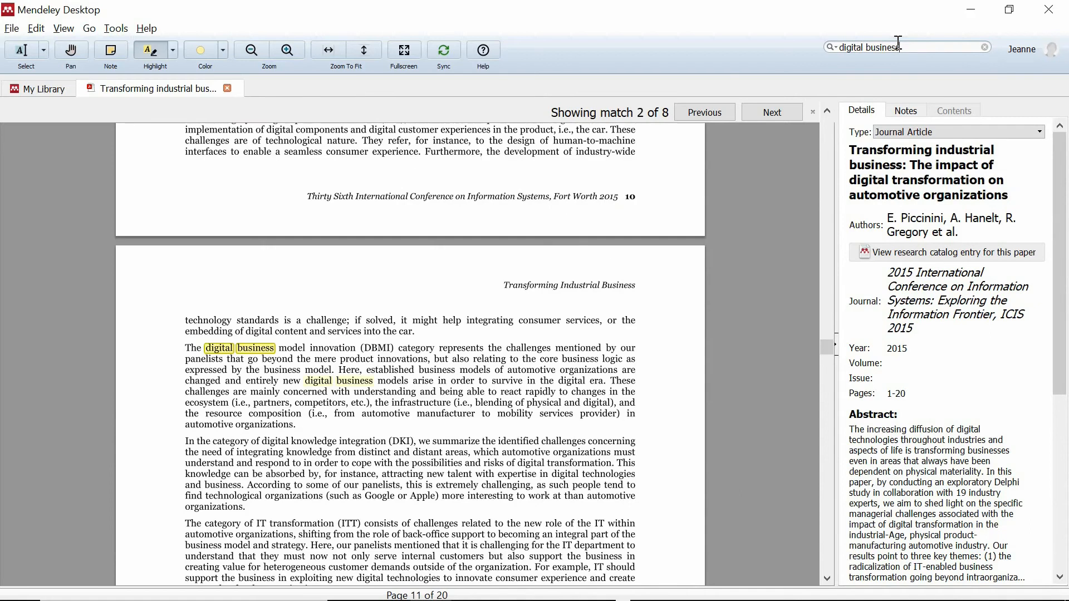
click(771, 112)
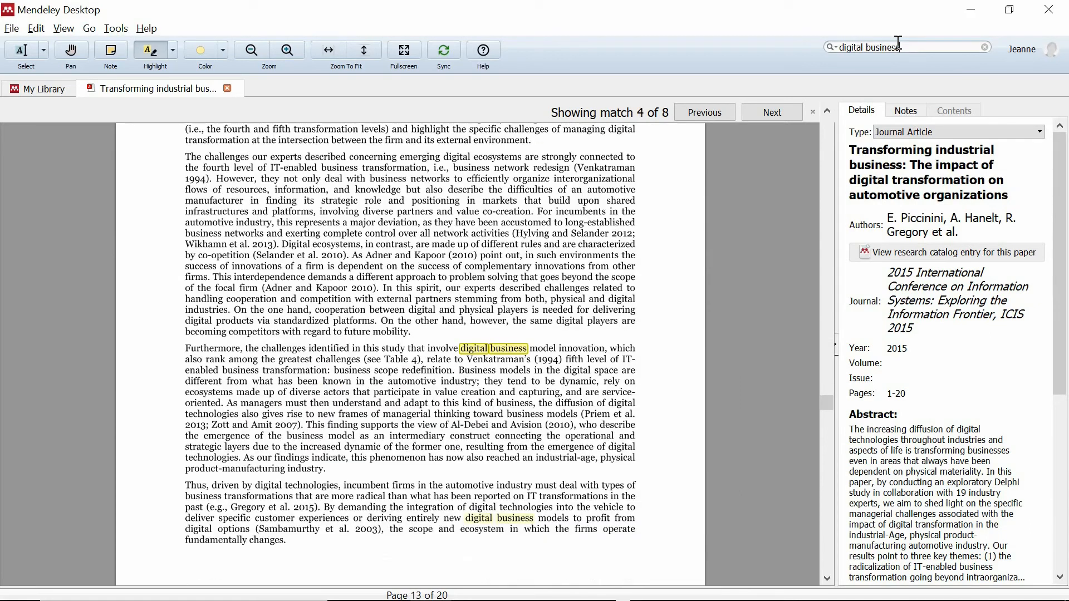
click(771, 112)
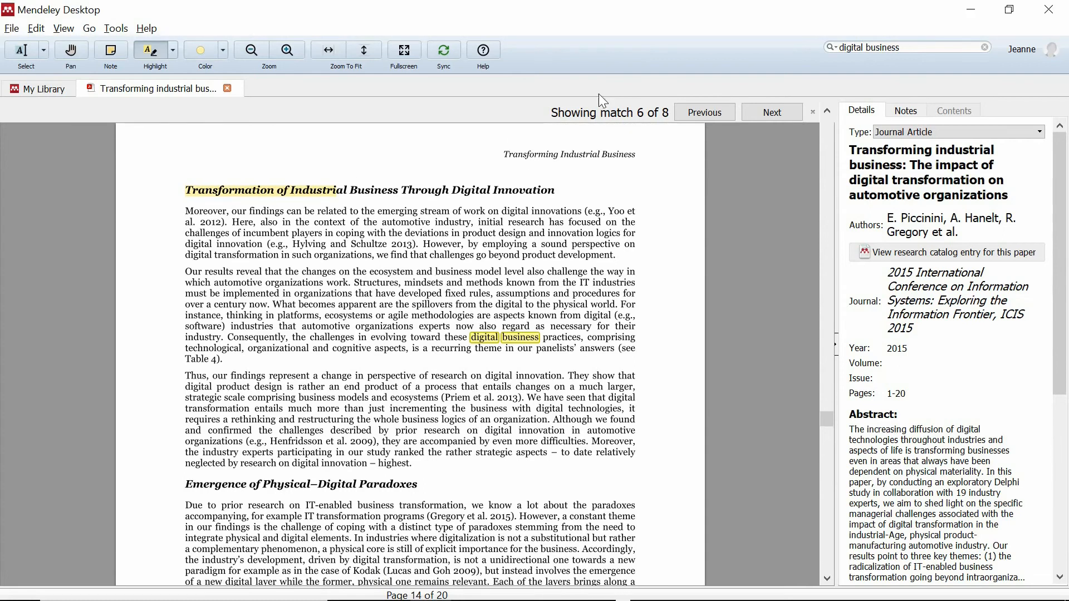
click(771, 112)
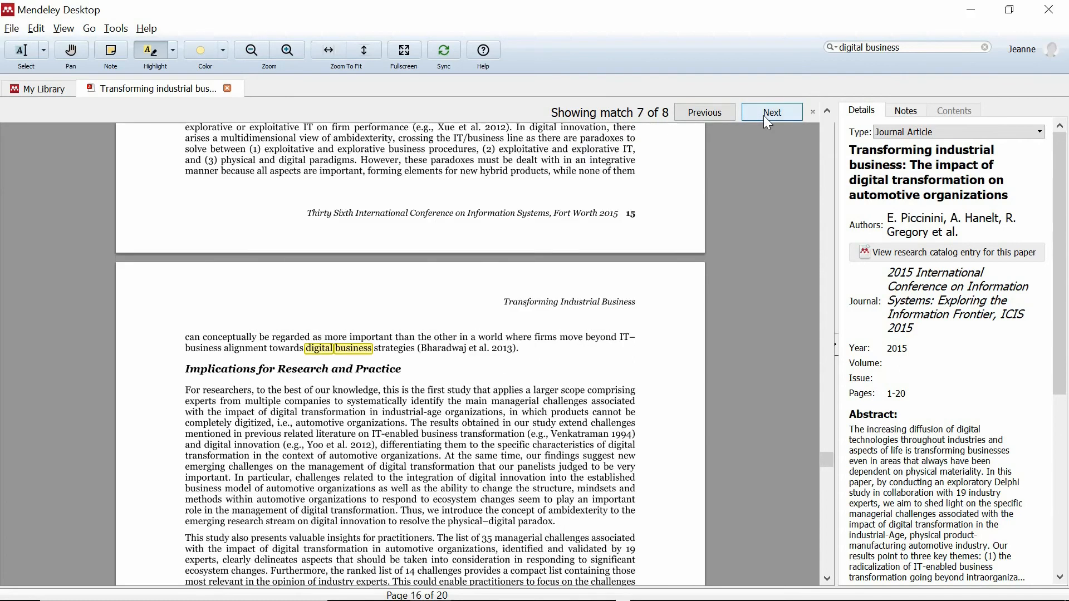
click(771, 111)
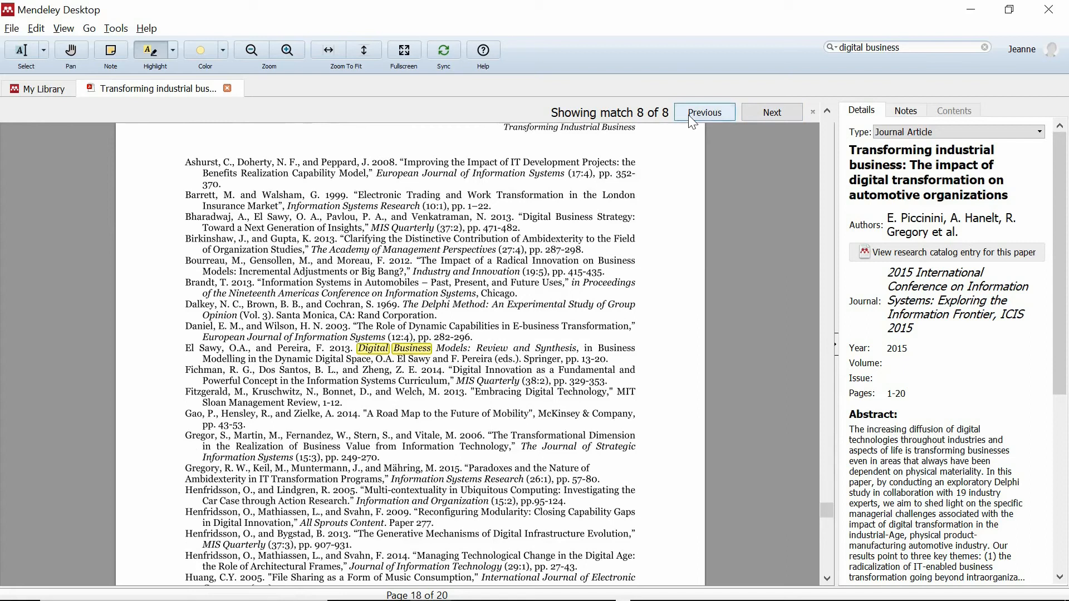
click(704, 111)
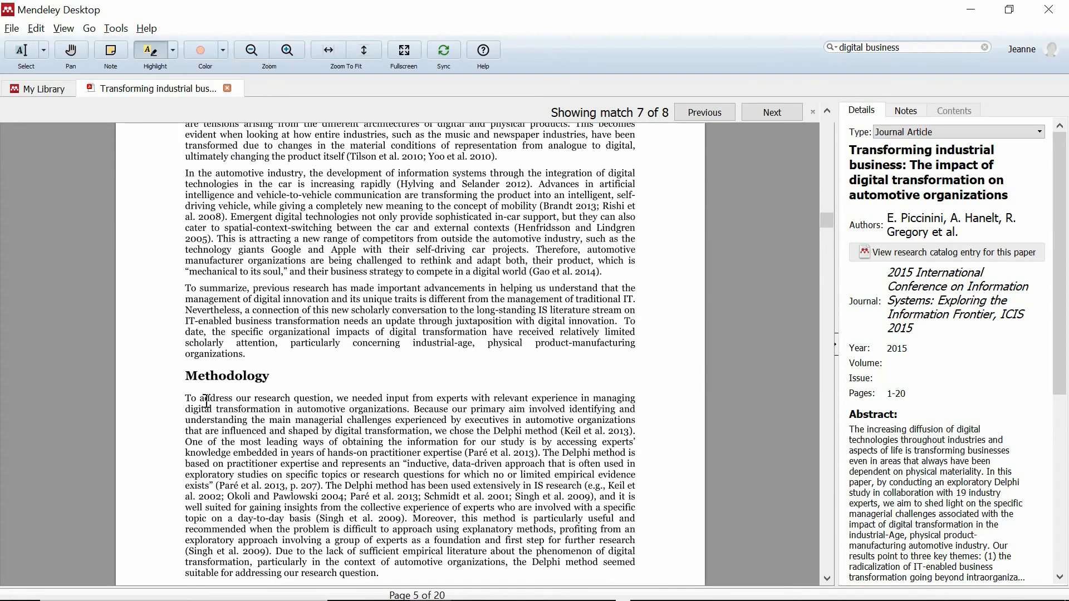
Highlight the Methodology heading in pink and scroll on to Discussion of Findings.
double_click(227, 375)
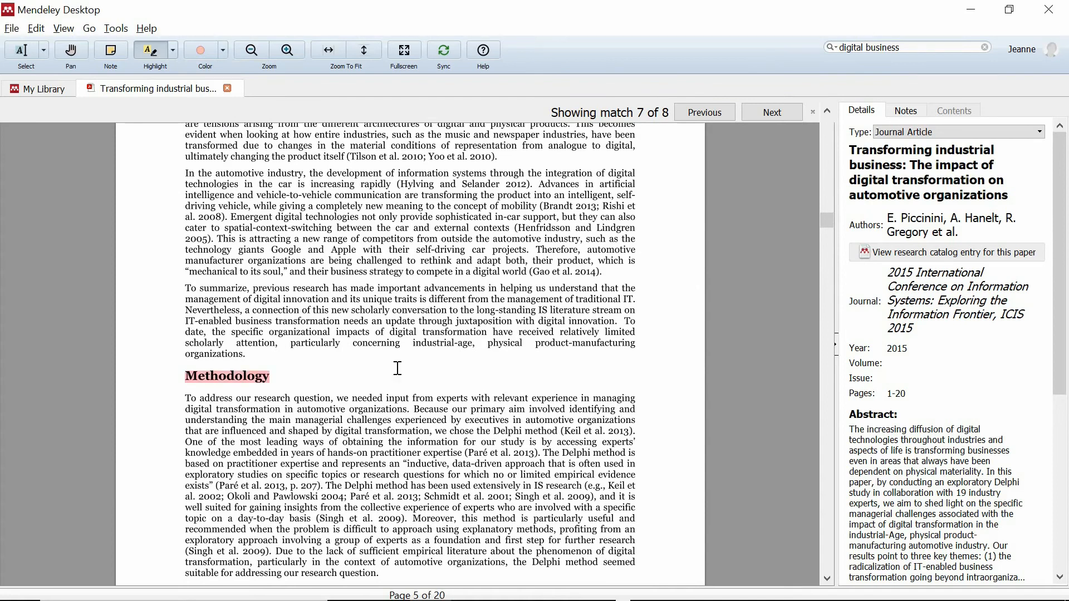
scroll(down, 3)
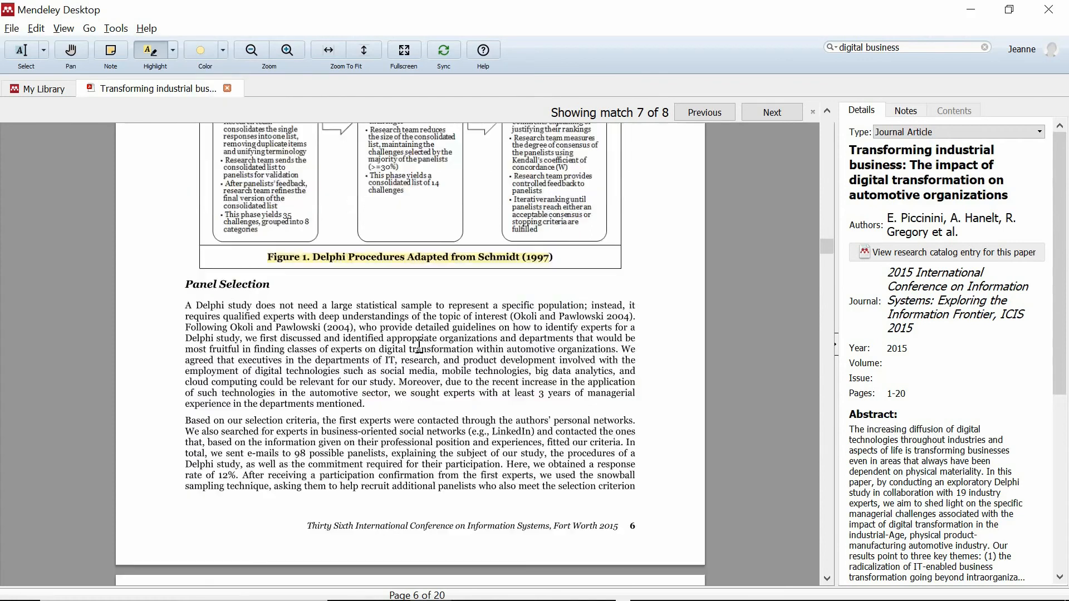
scroll(down, 3)
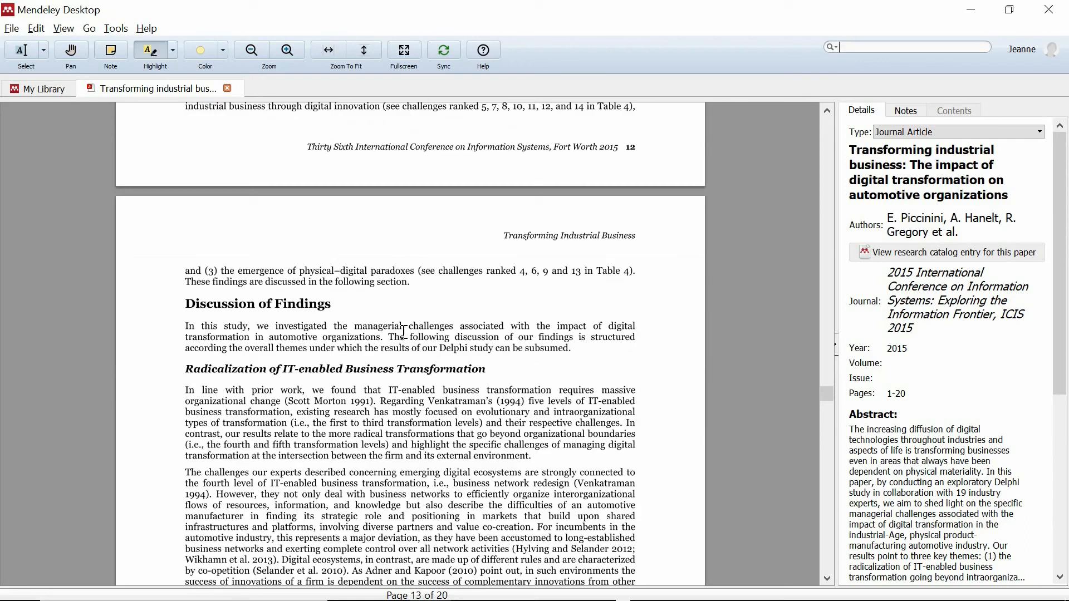
Highlight the Discussion of Findings and Limitations and Future Research headings.
double_click(258, 303)
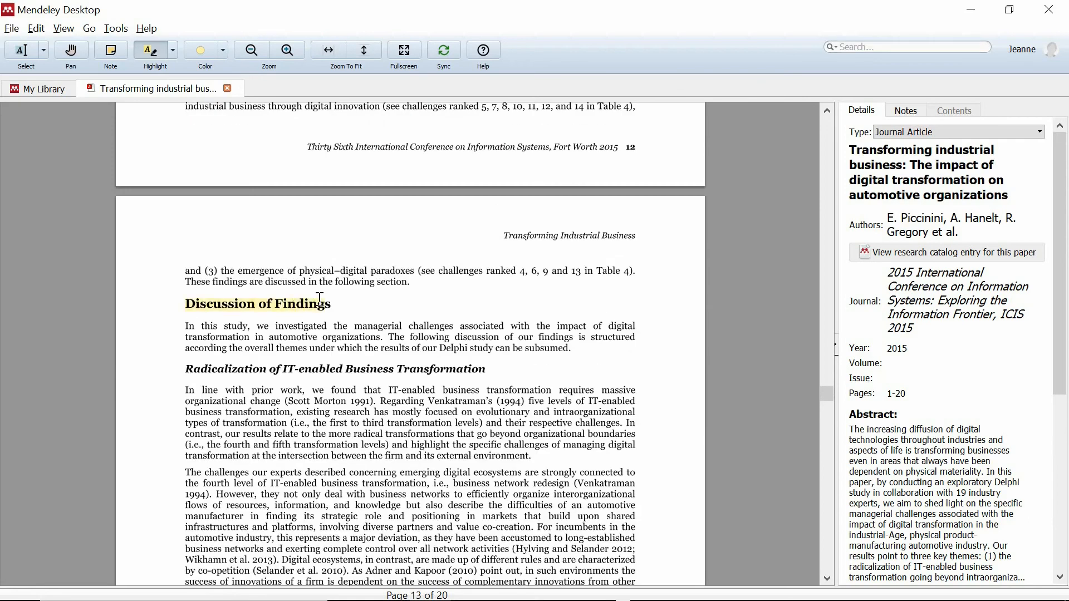
scroll(down, 3)
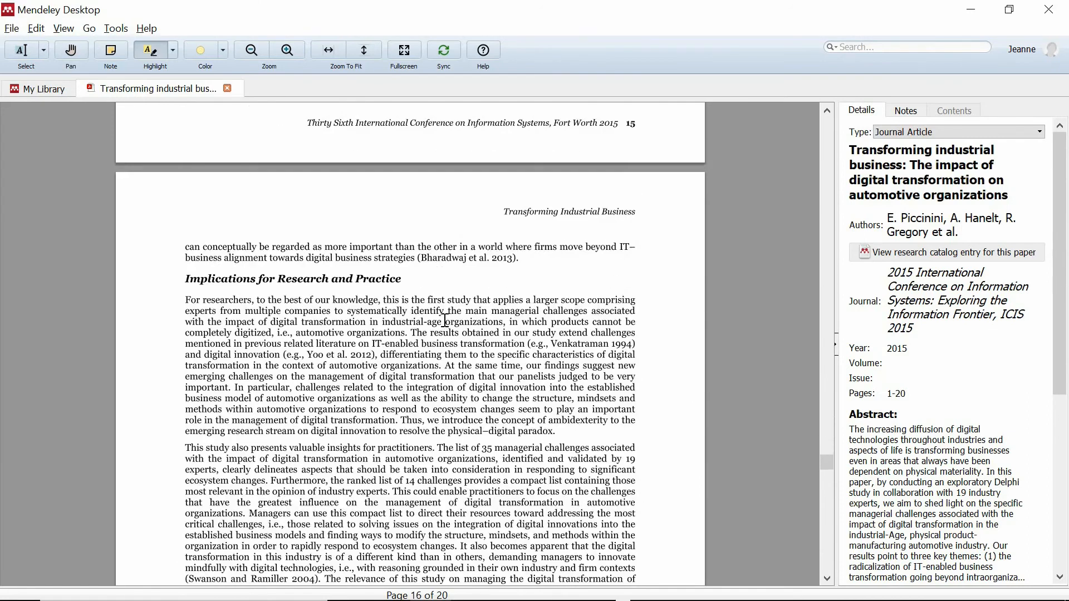
scroll(down, 3)
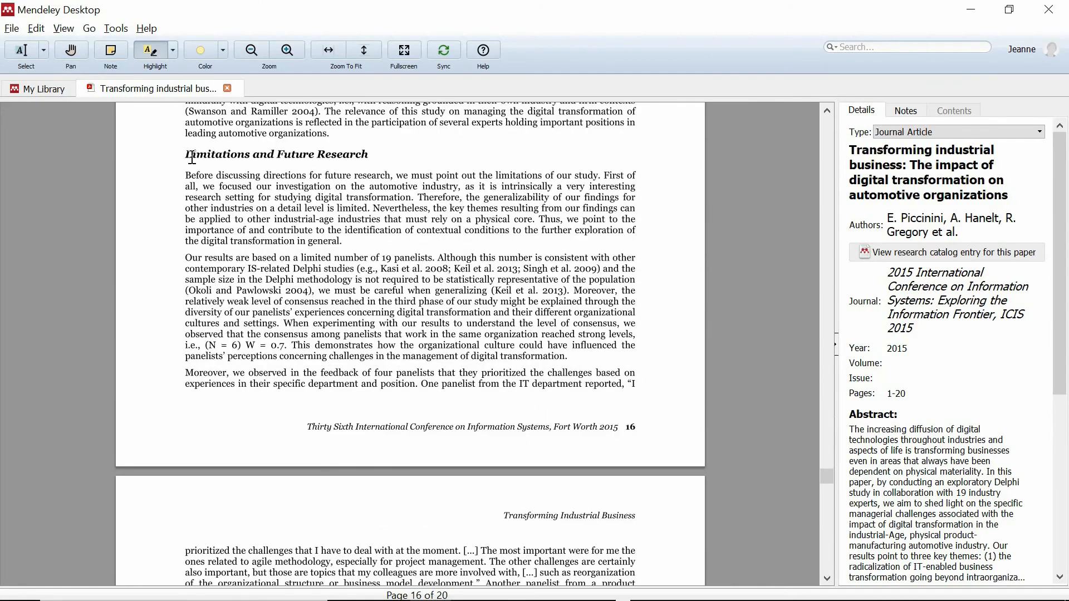
drag(186, 154, 367, 154)
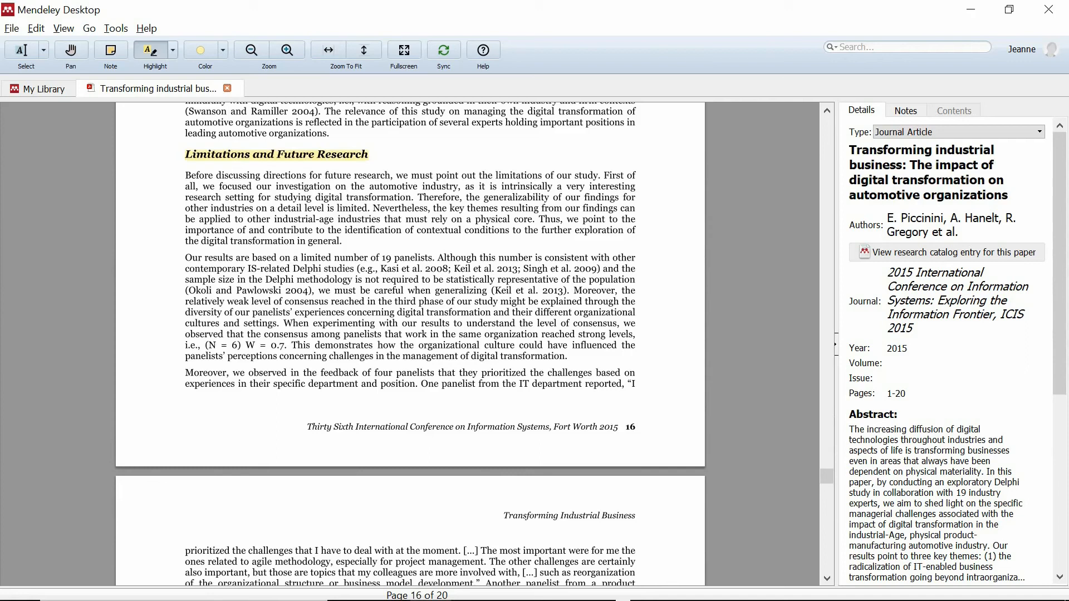
Highlight the opening lines about the limited 19-panelist sample, then return to the library list.
scroll(down, 3)
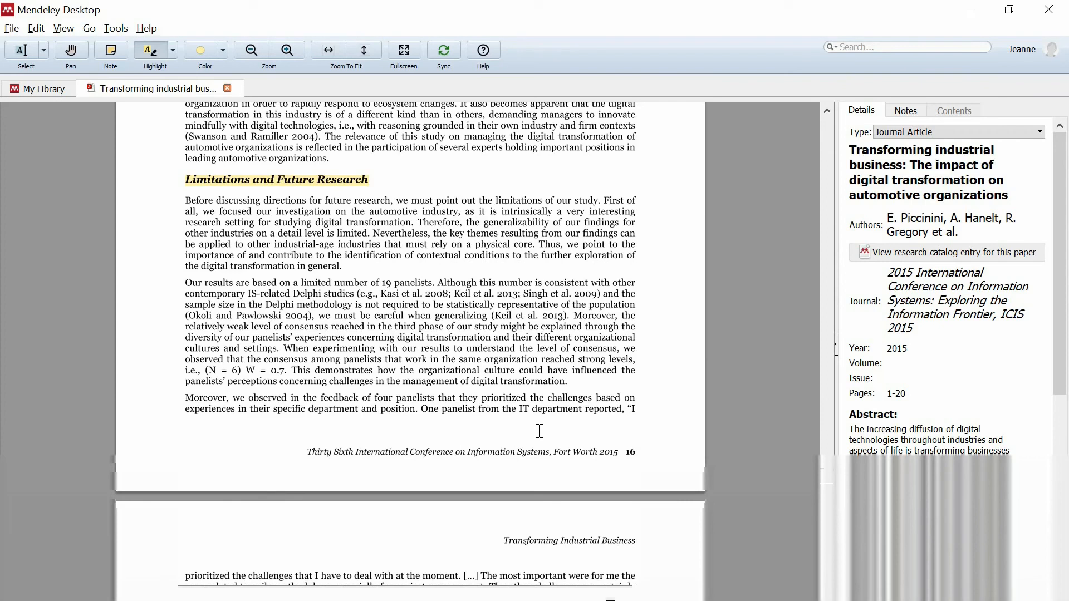
drag(183, 282, 250, 282)
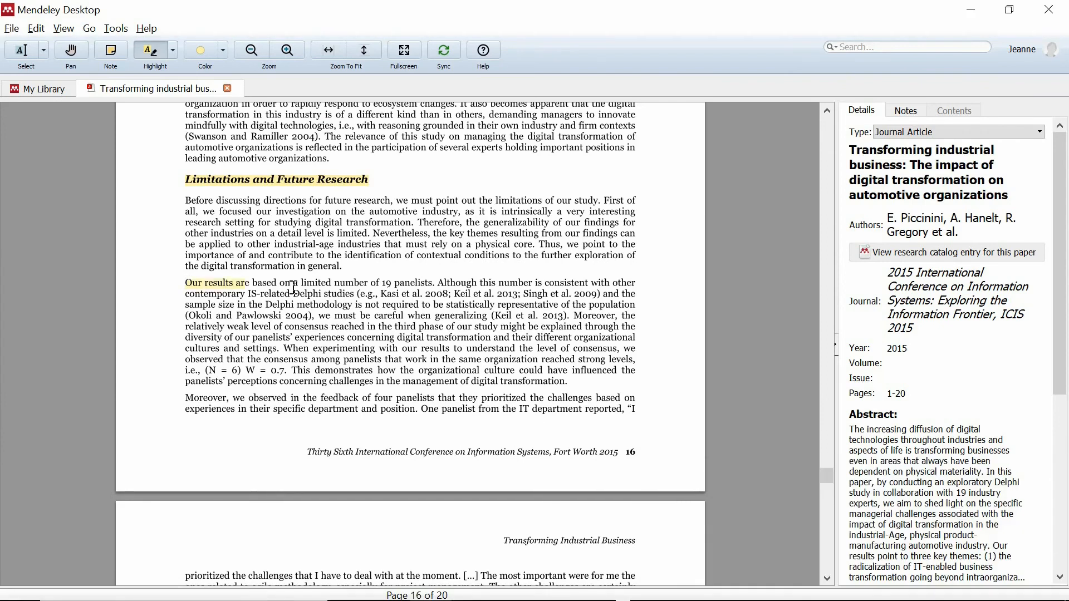
drag(250, 282, 431, 315)
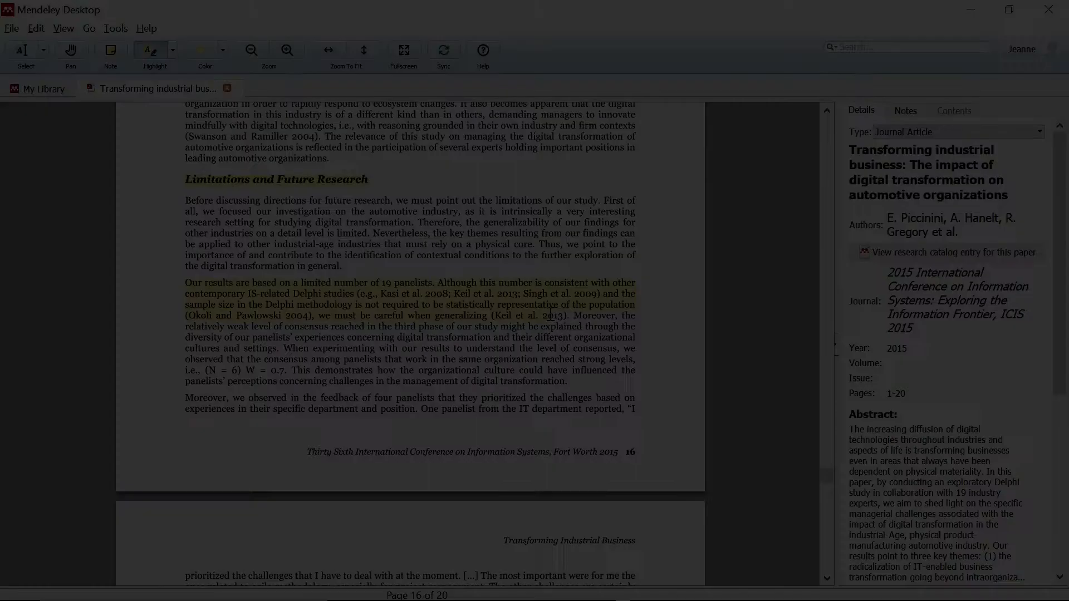
click(39, 89)
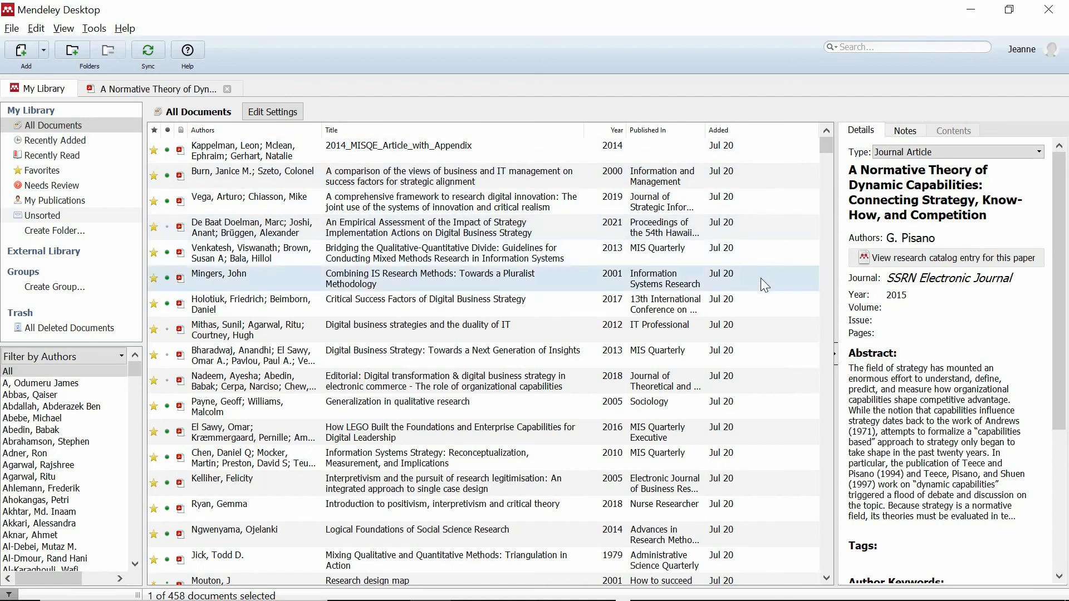
Scroll the All Documents list to Pisano's A Normative Theory of Dynamic Capabilities.
click(397, 408)
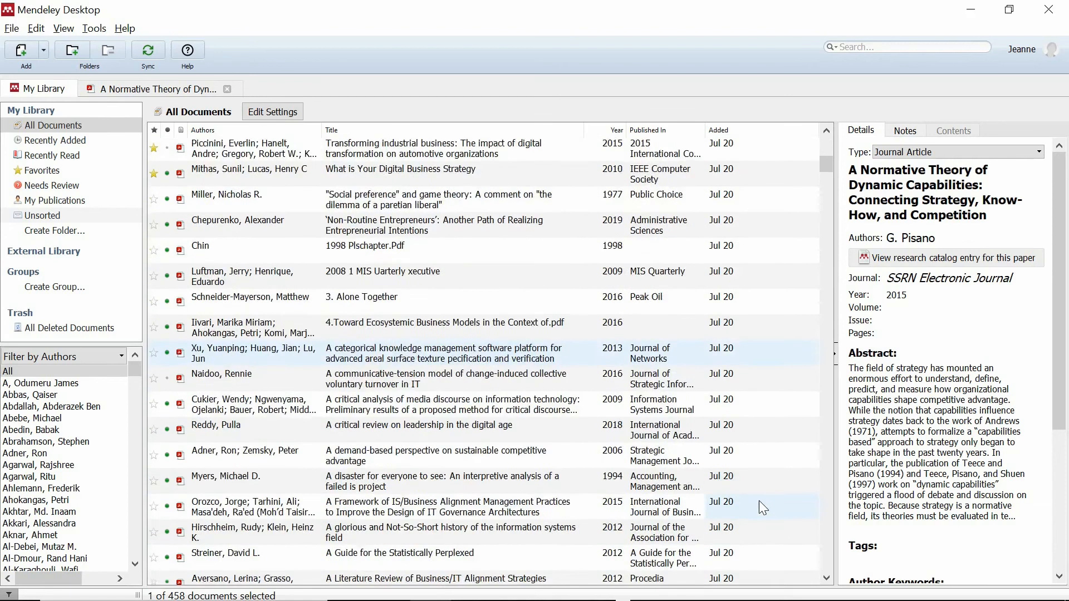
scroll(down, 3)
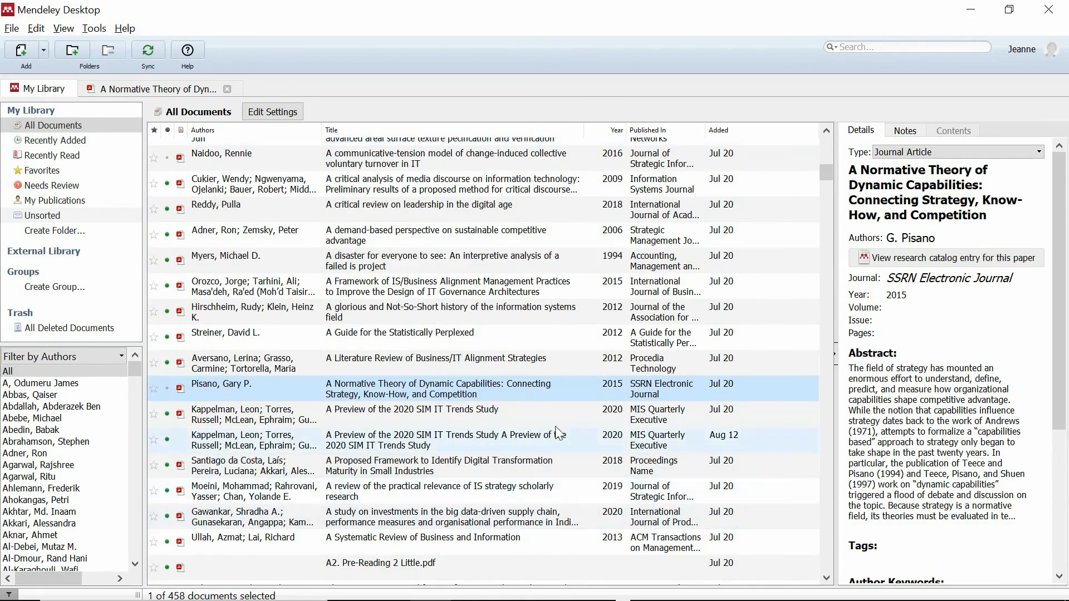
Open A Normative Theory of Dynamic Capabilities and scroll to page 5.
double_click(437, 389)
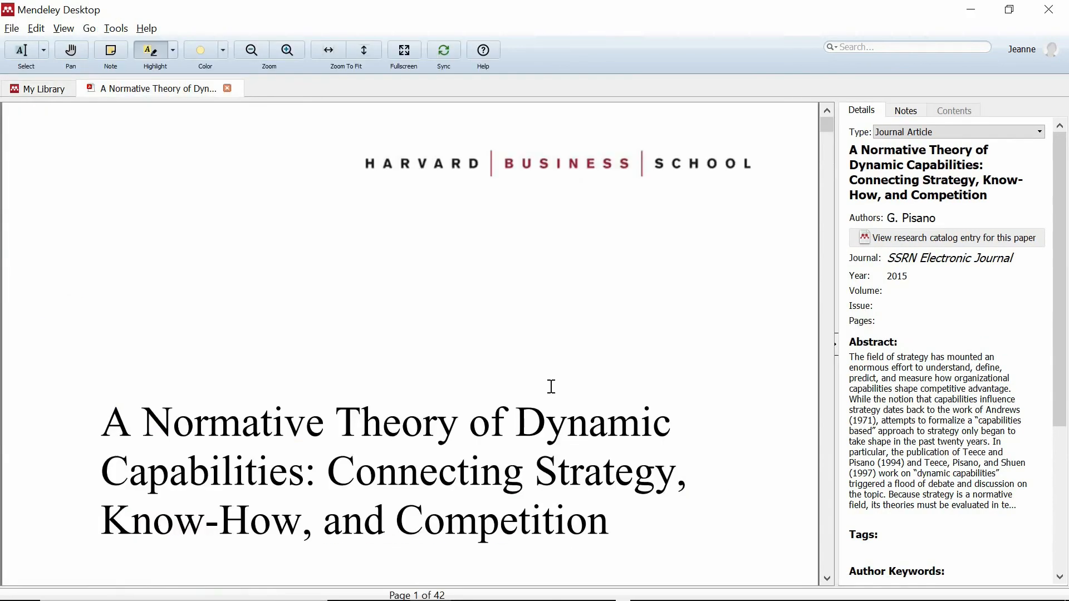
scroll(down, 3)
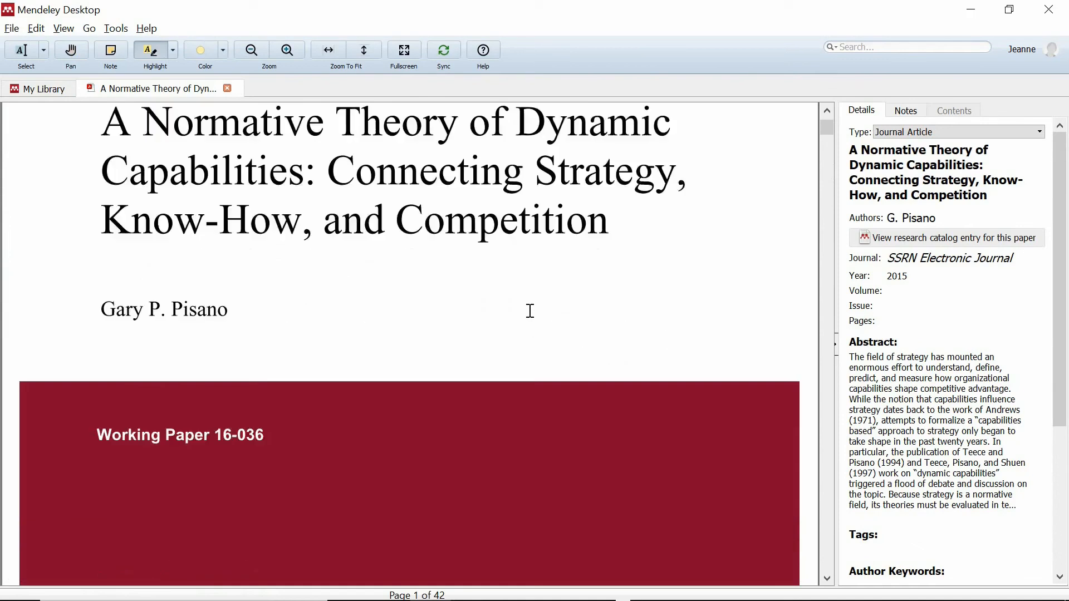
scroll(down, 3)
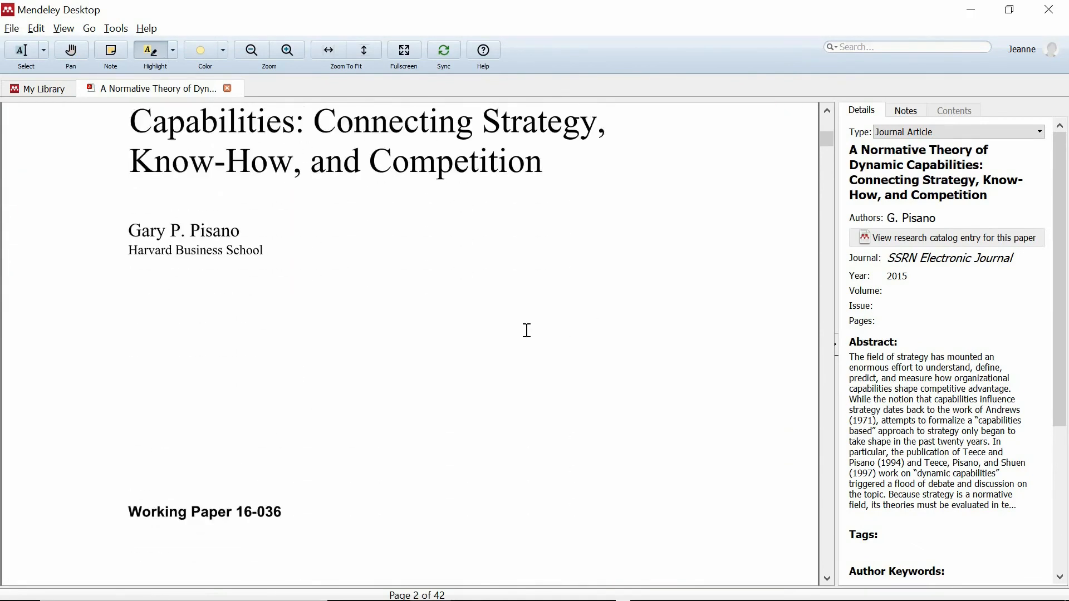
scroll(down, 3)
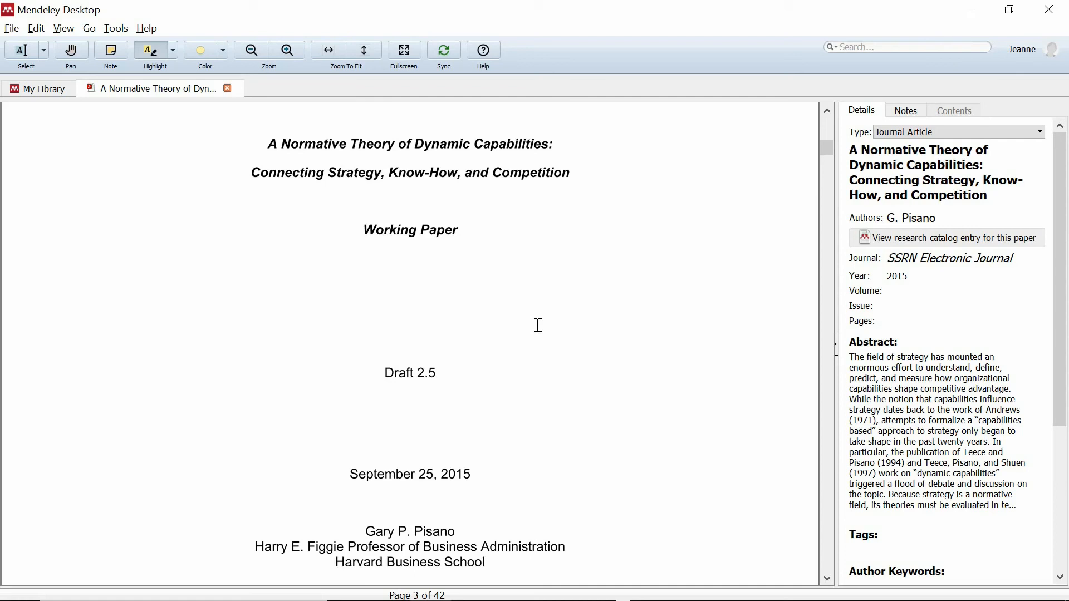
mouse_move(266, 145)
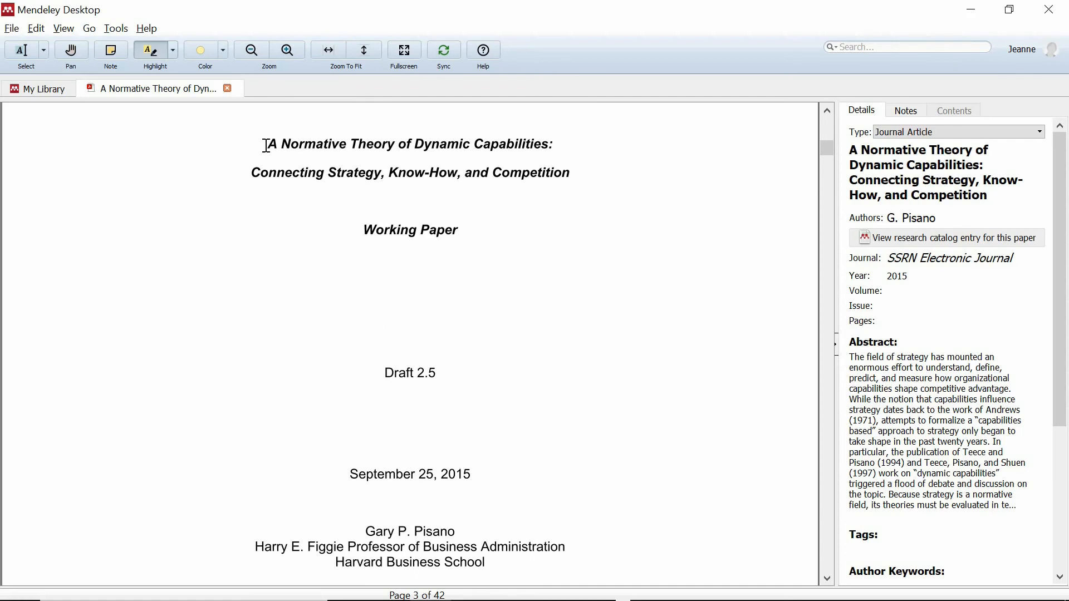
Highlight the 'I. Introduction' heading in yellow.
drag(265, 144, 553, 173)
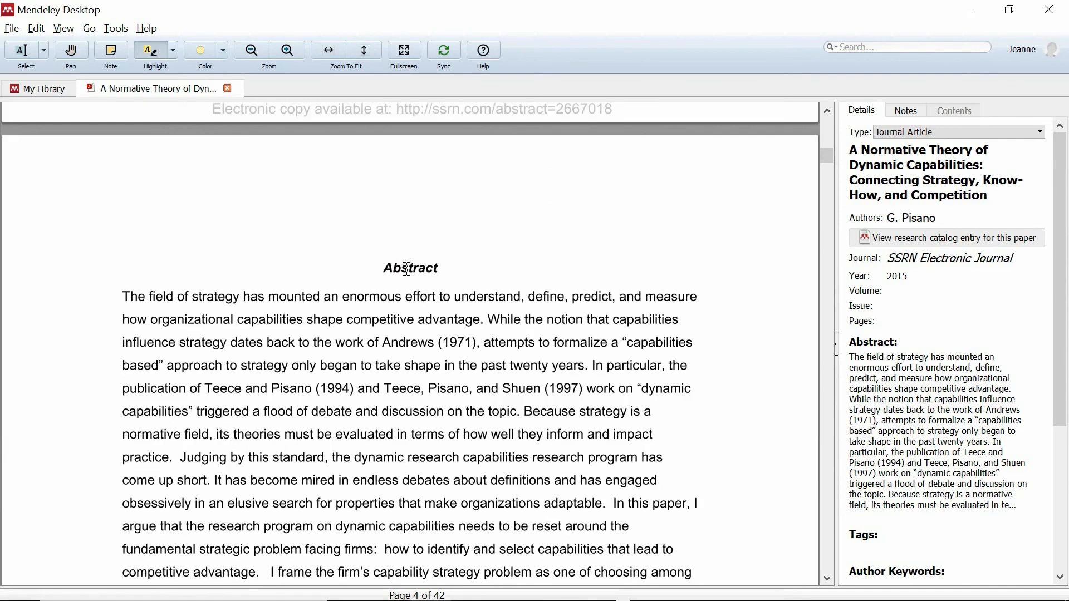
scroll(down, 3)
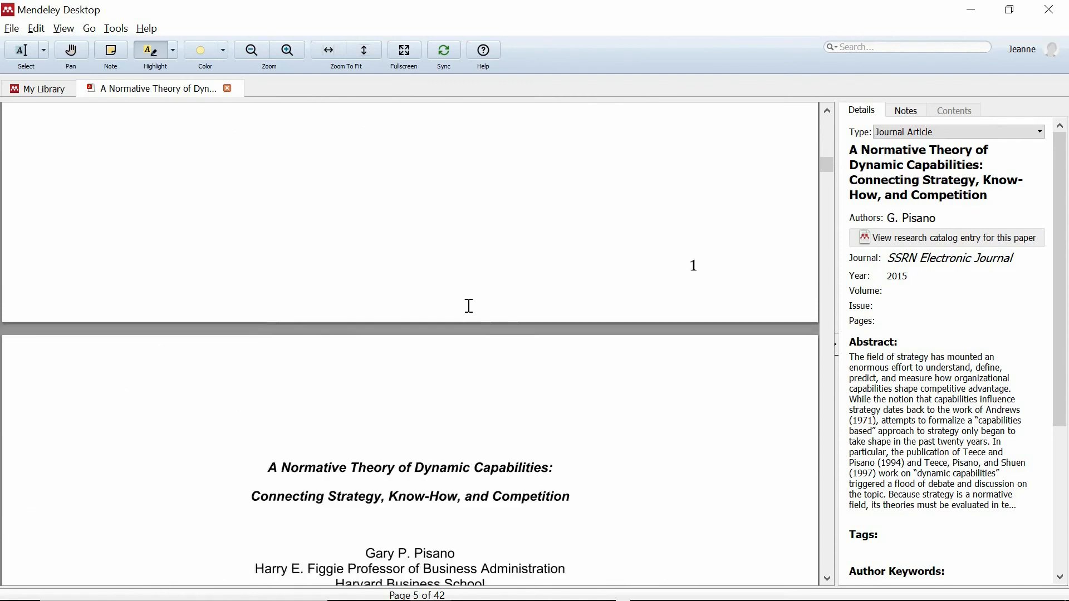
scroll(down, 3)
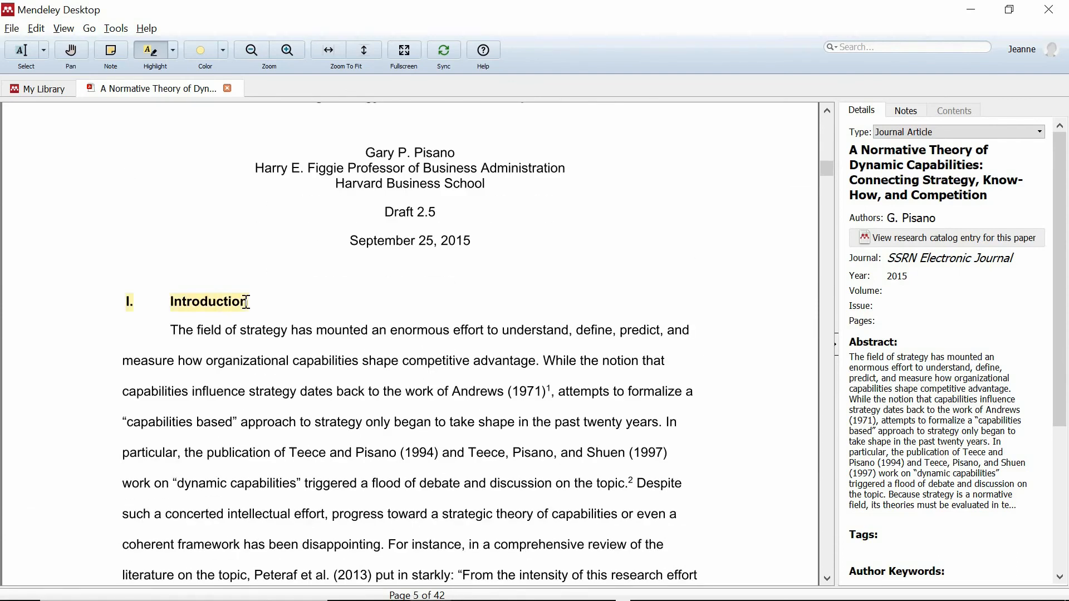
click(907, 47)
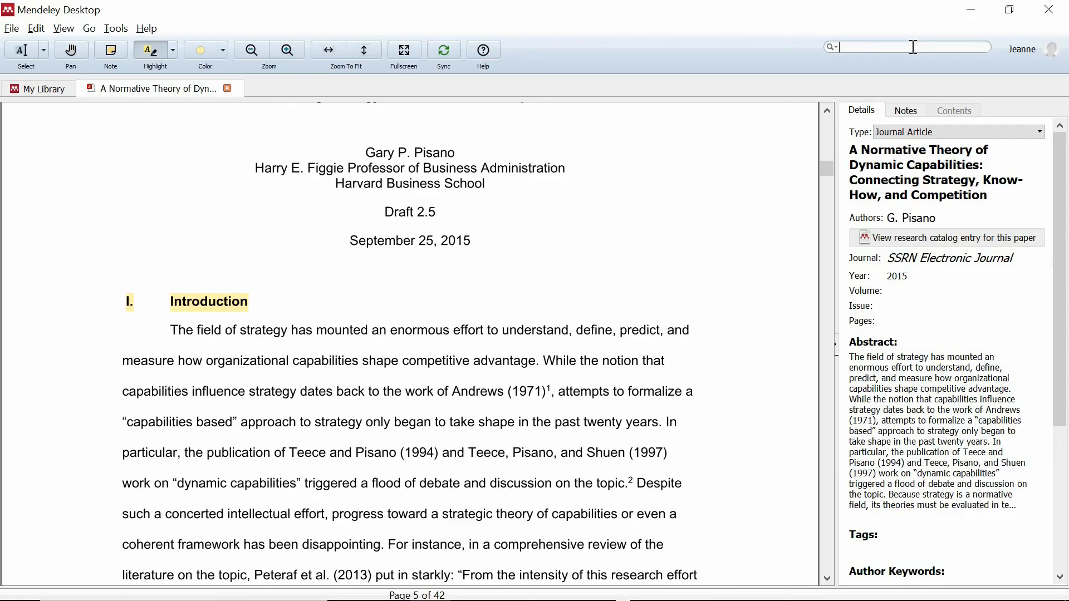
Search 'dynamic capabilities framework', step through its 3 matches, then return to the library list.
text(dynamic capabilities fram)
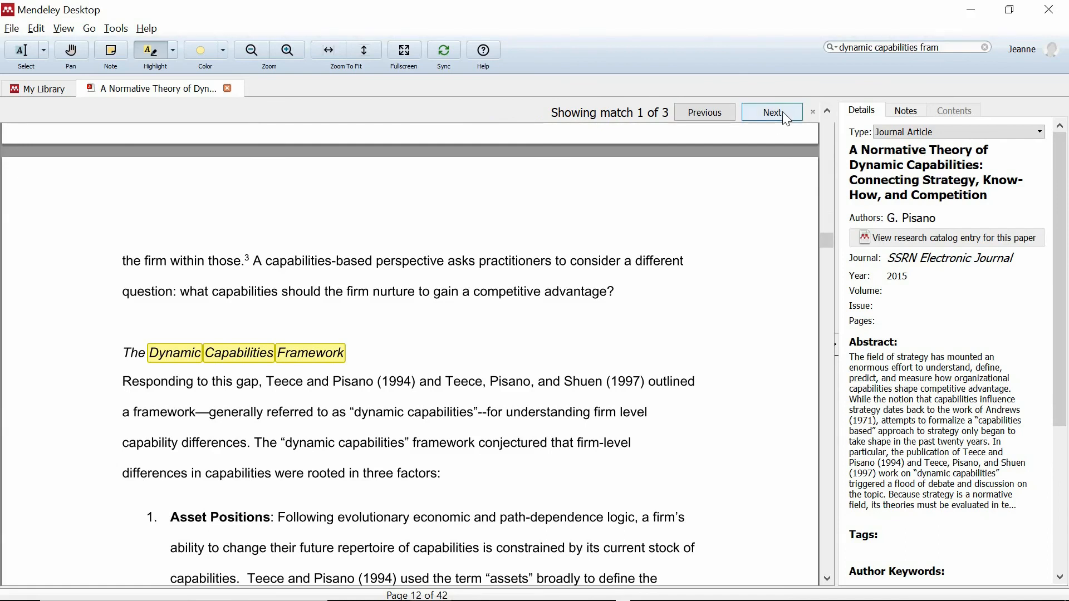
click(771, 111)
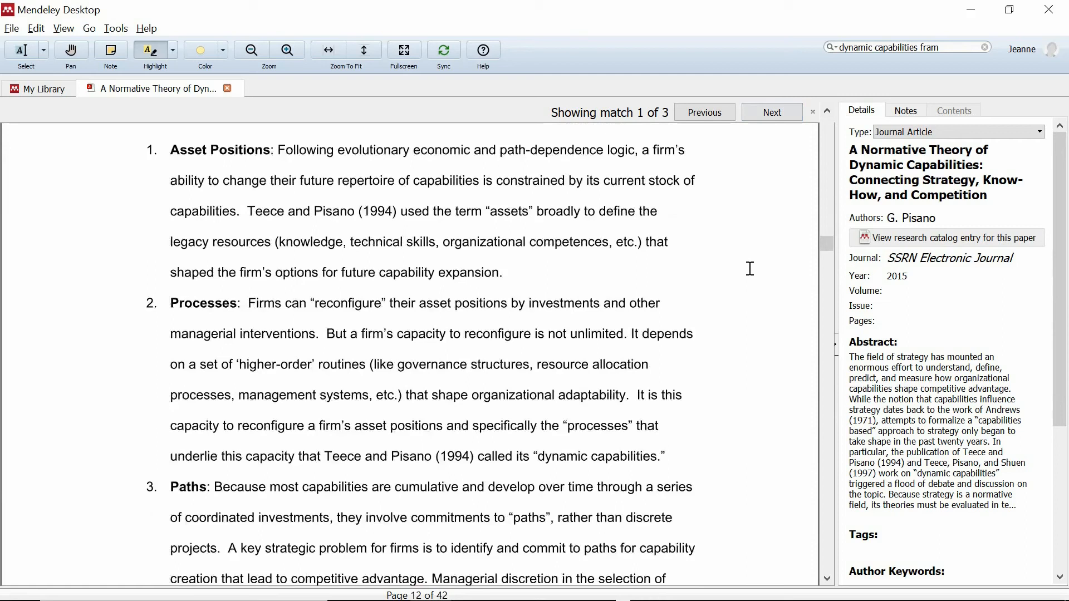
click(771, 112)
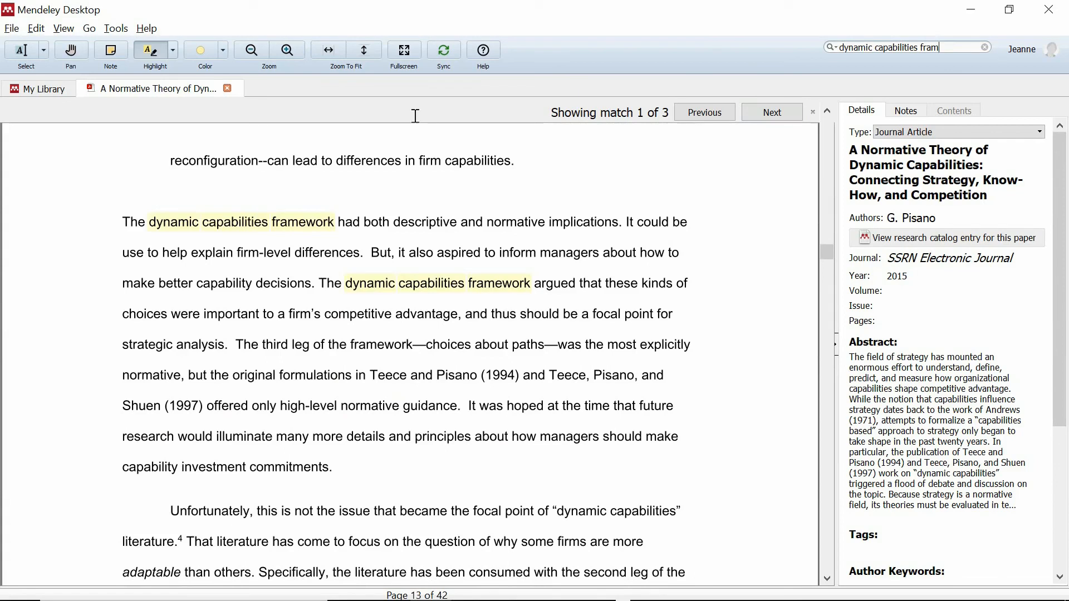
click(38, 89)
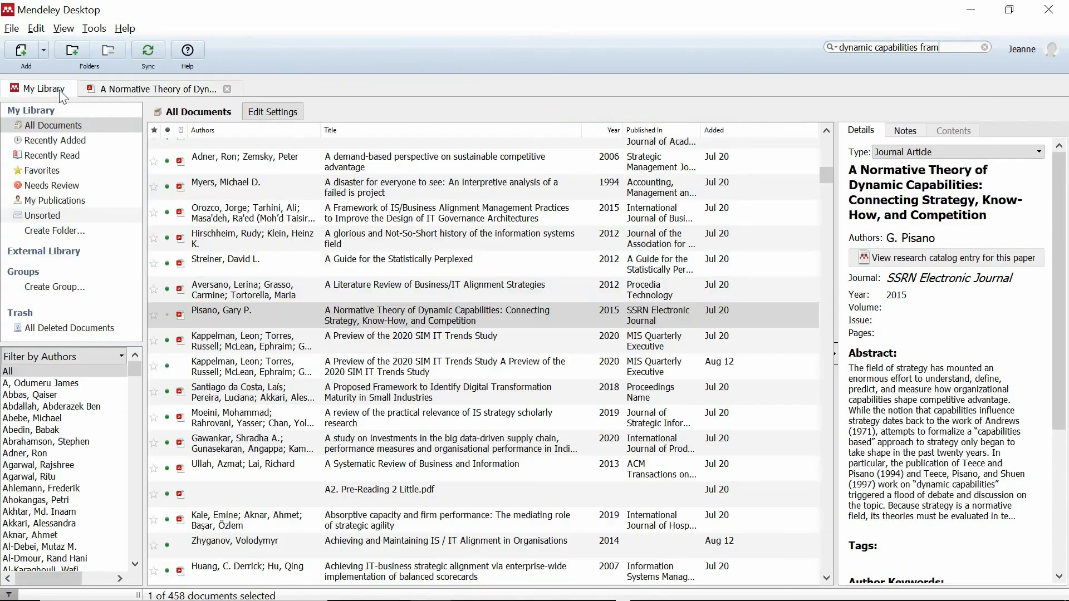